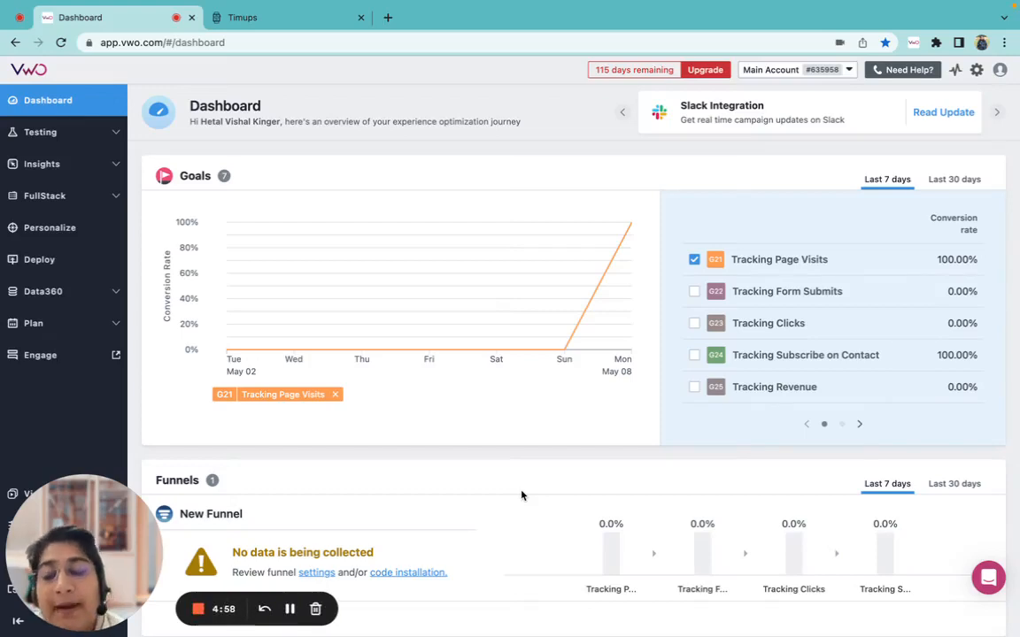
mouse_move(853, 133)
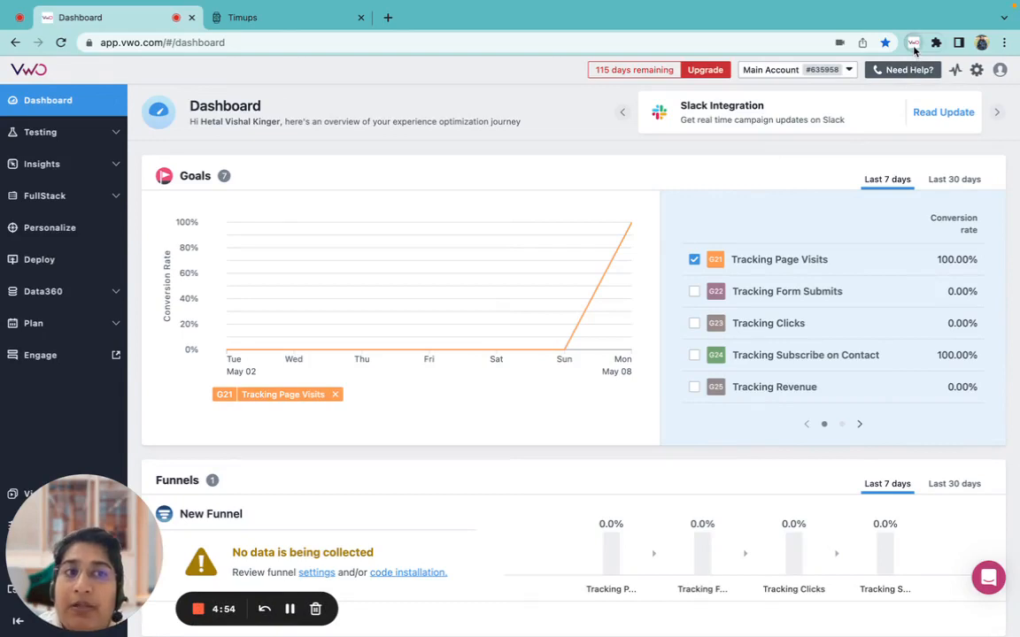
- Check the VWO extension's observations panel and close it again
left_click(914, 43)
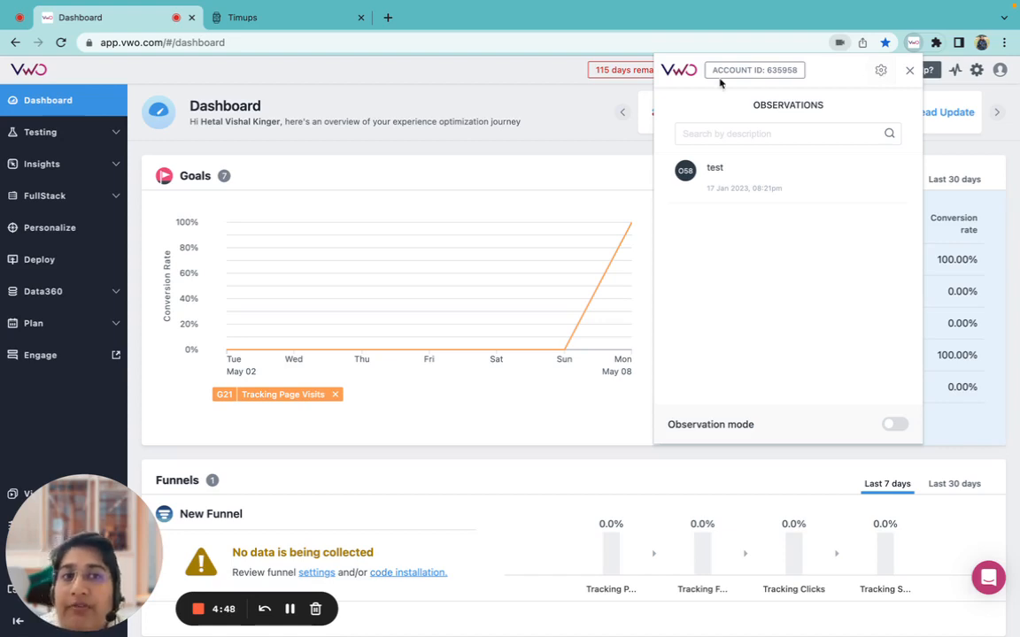
mouse_move(788, 117)
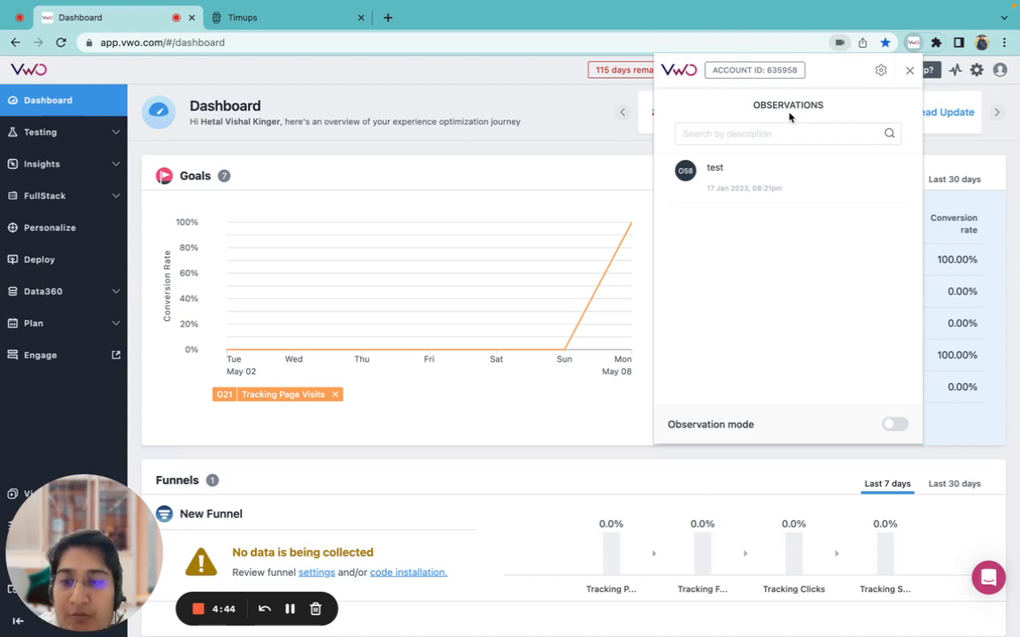
left_click(908, 71)
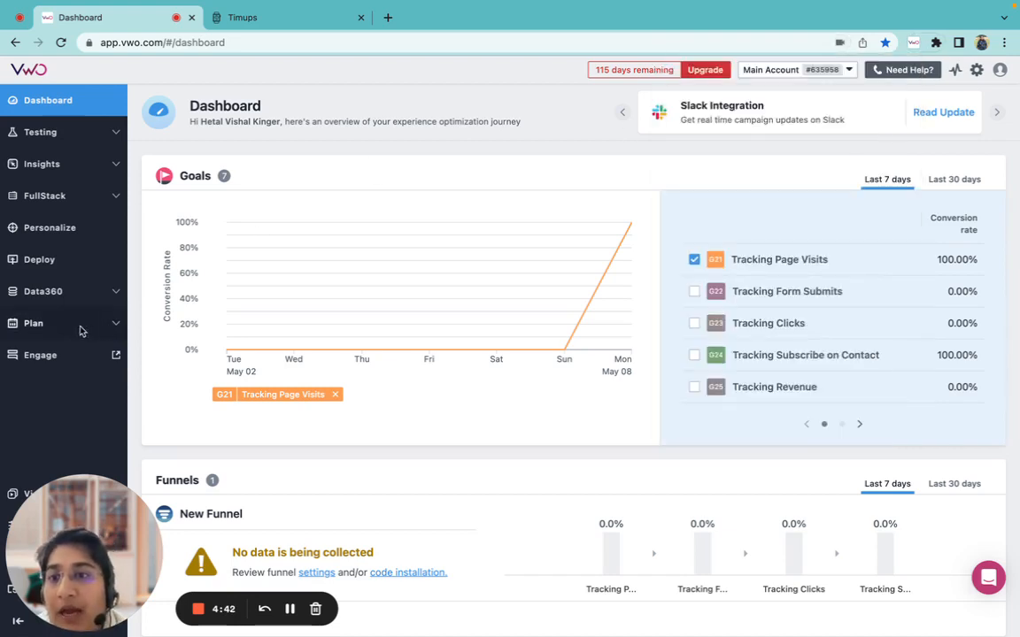
- Show the Observations list under Plan, then expand the Insights section
left_click(31, 322)
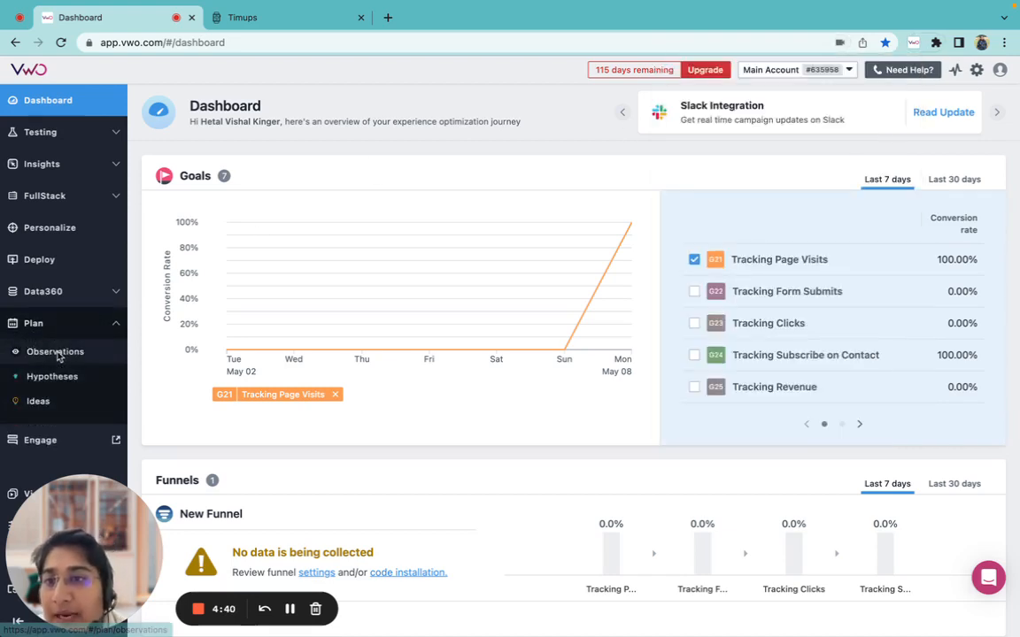
left_click(55, 351)
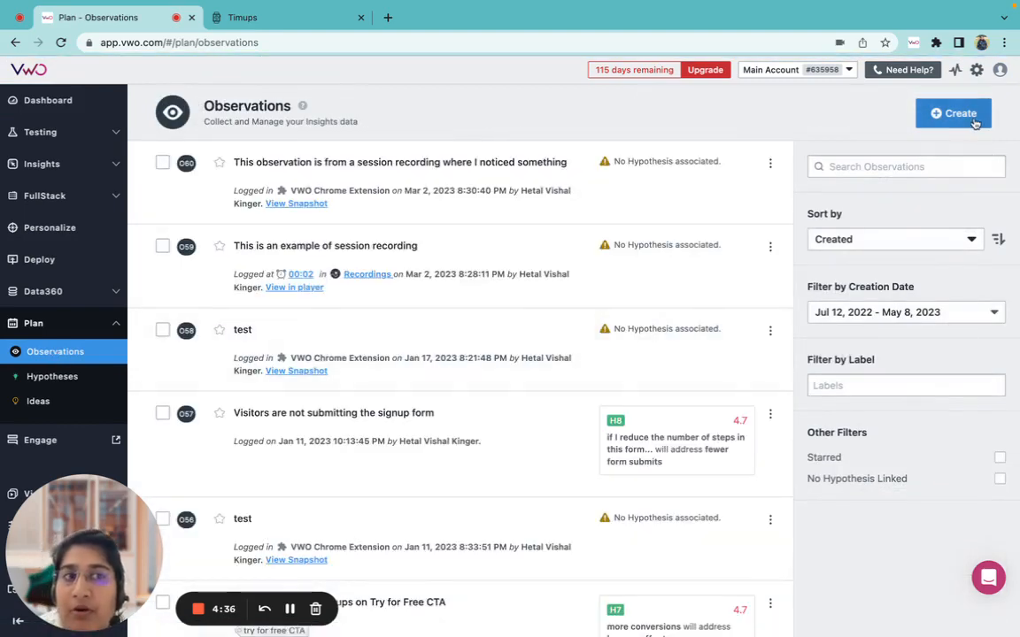
left_click(952, 113)
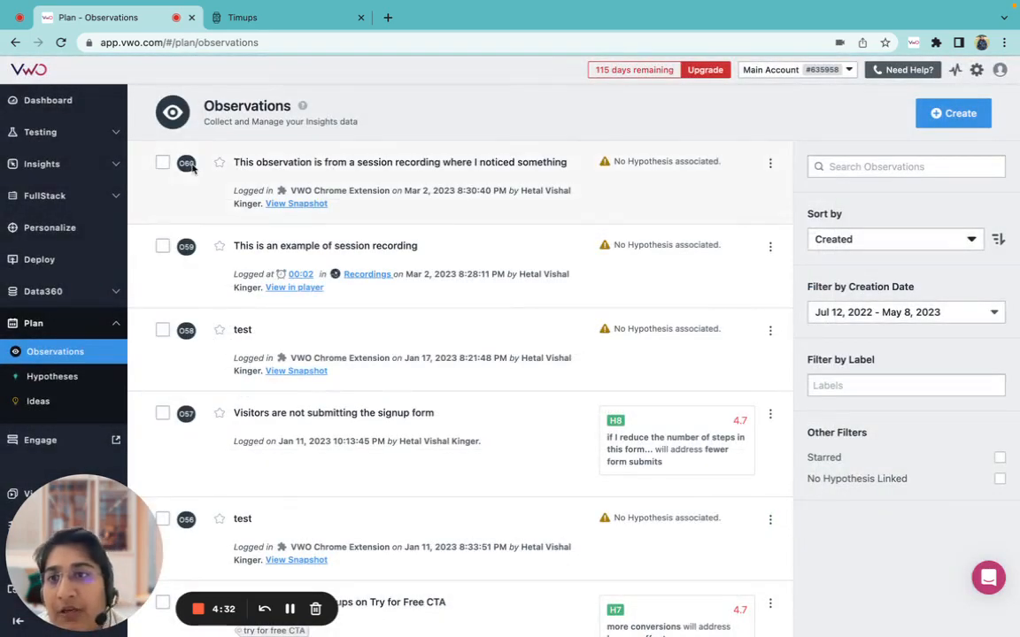
left_click(43, 162)
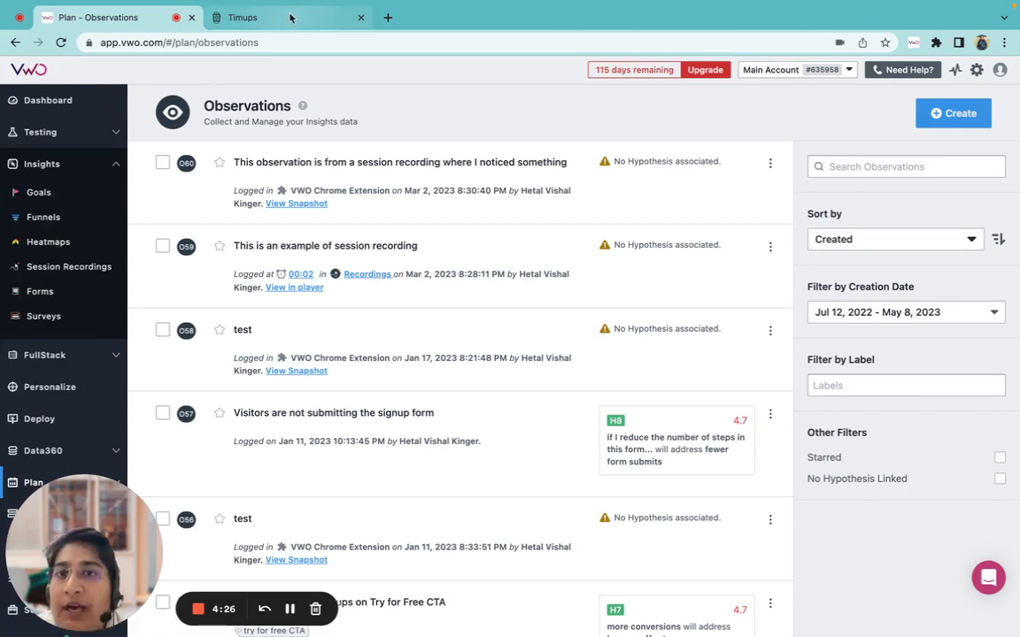
- On the Timups site, switch the extension's observation mode on
left_click(241, 18)
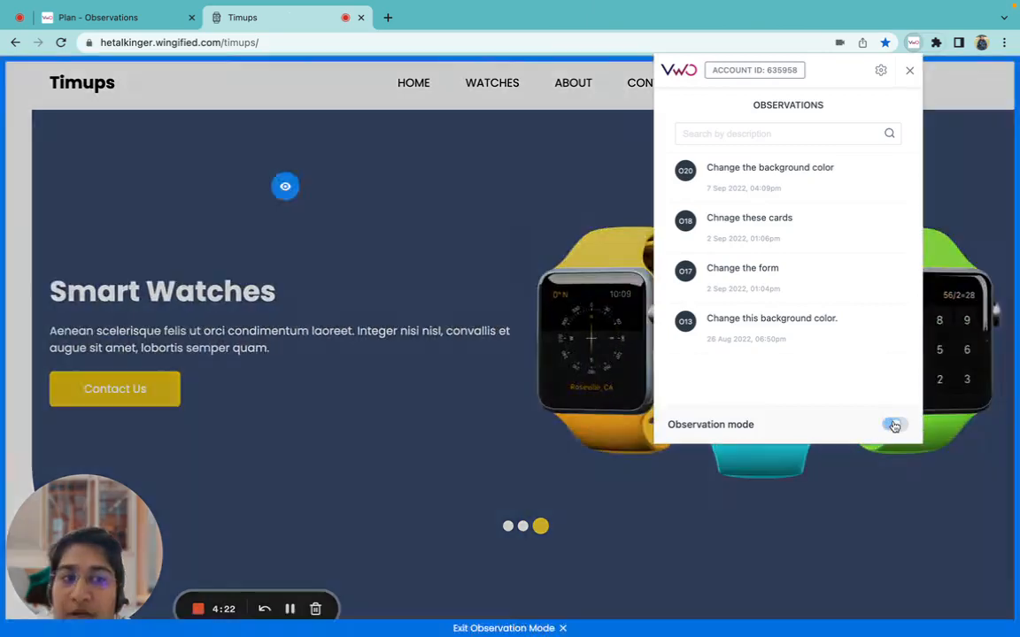
left_click(894, 425)
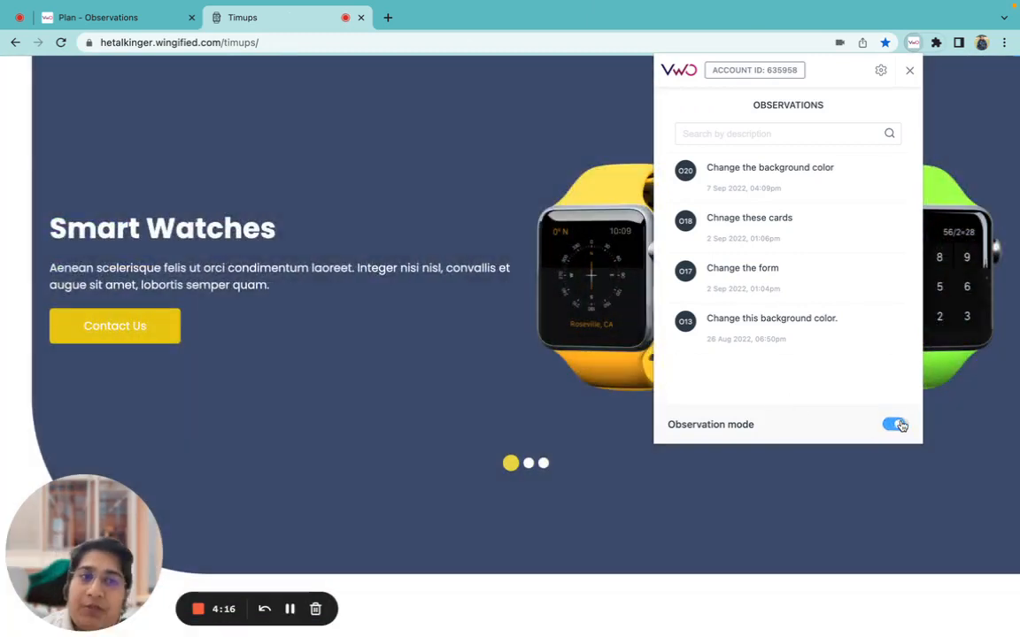
- View the extension's latency and custom code settings, then return to Observations
left_click(894, 425)
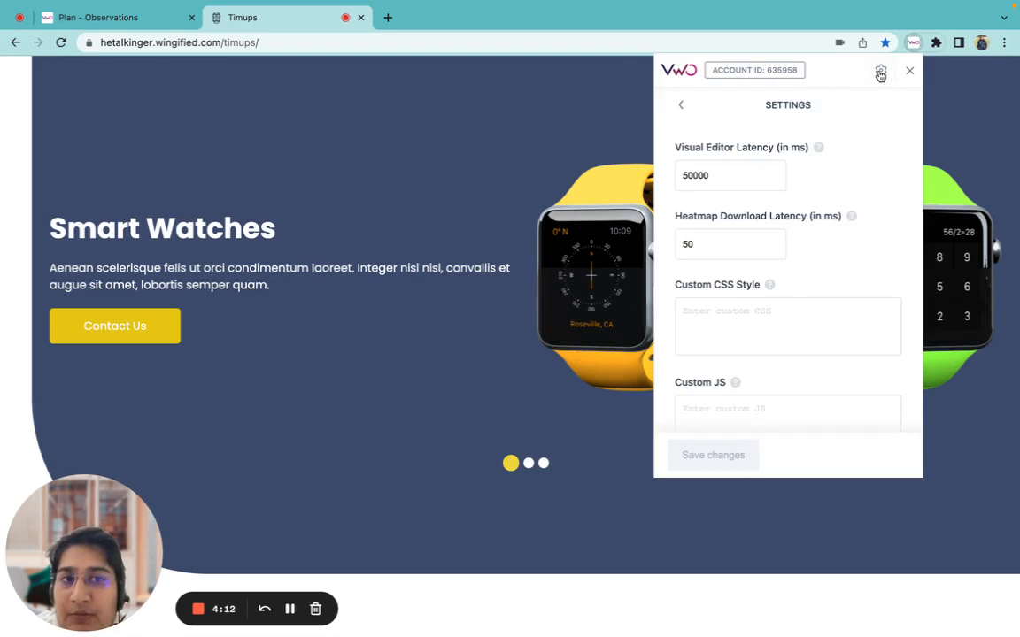
mouse_move(687, 162)
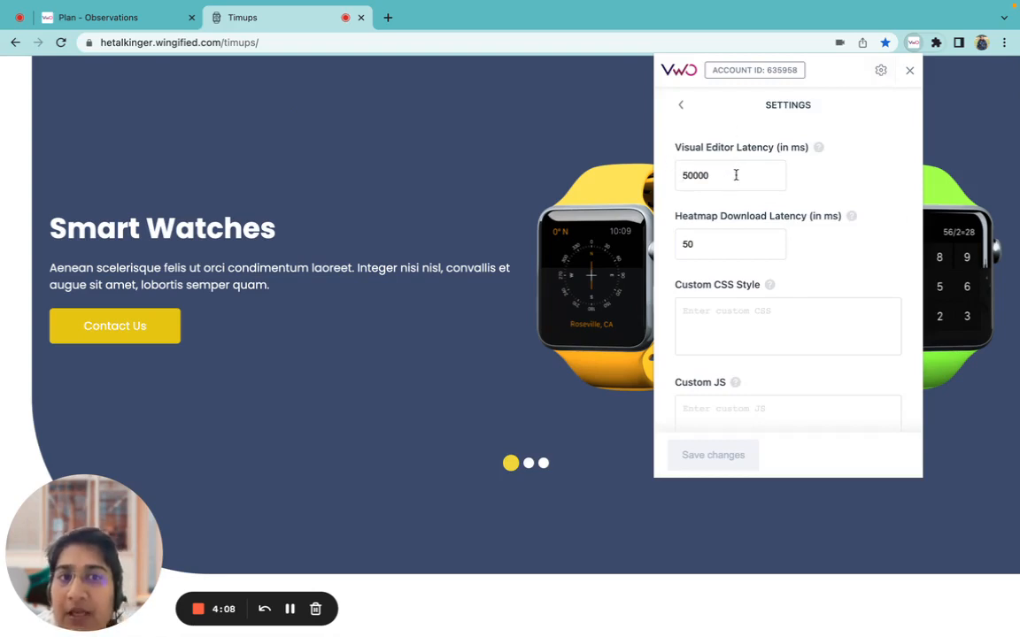
left_click(97, 18)
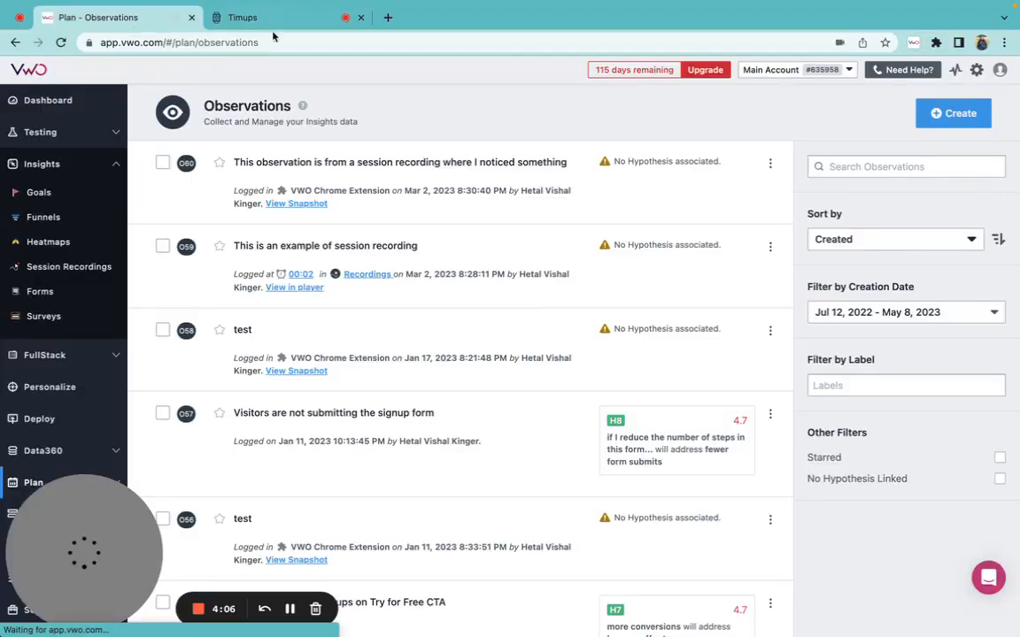
- Change the extension's visual editor latency from 50000 to 500 ms and save
left_click(913, 42)
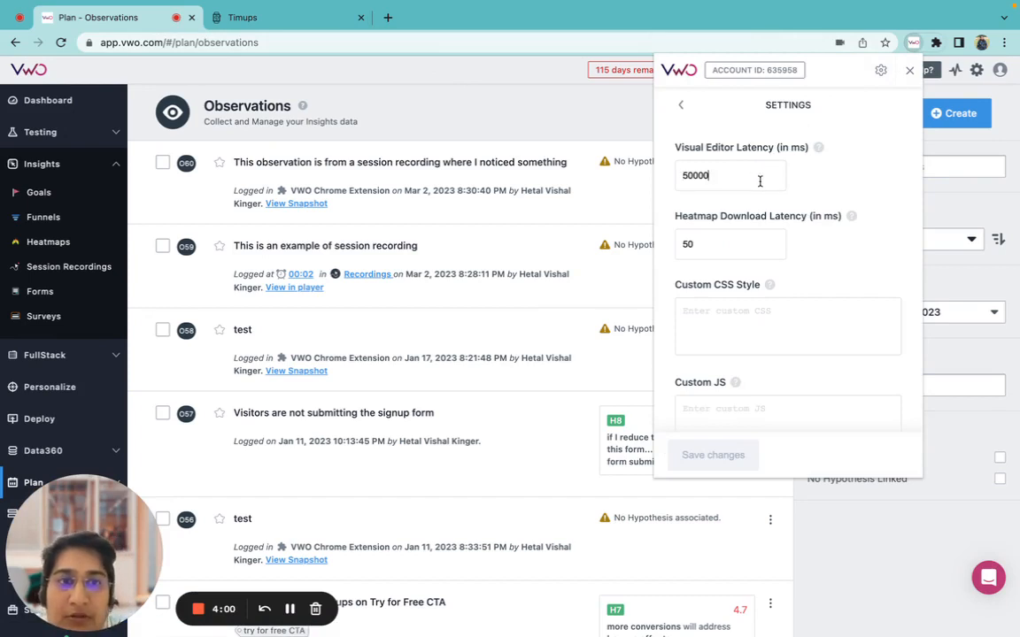
type("500")
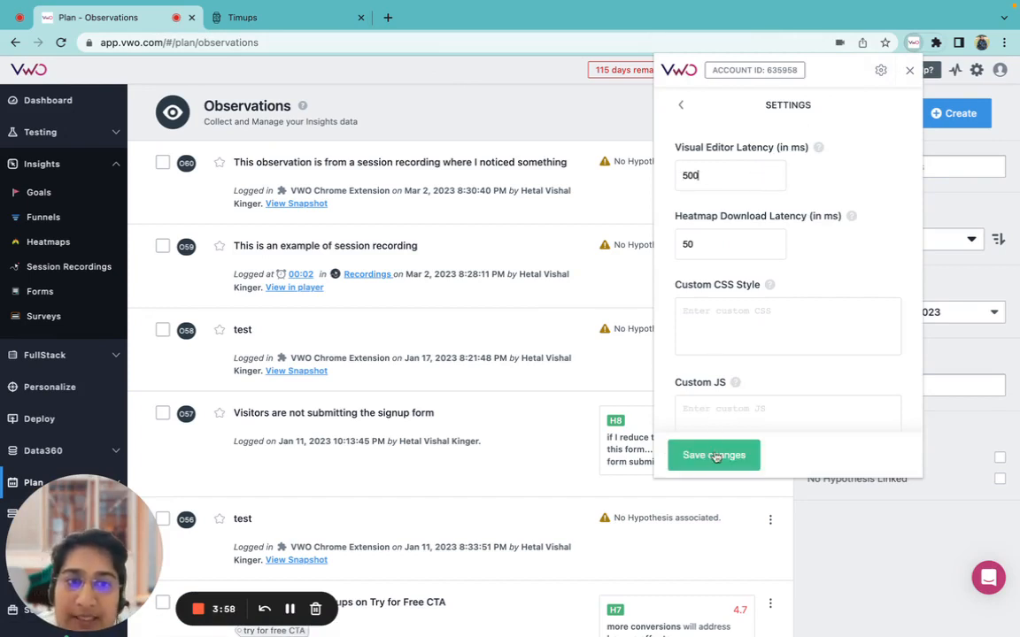
left_click(713, 455)
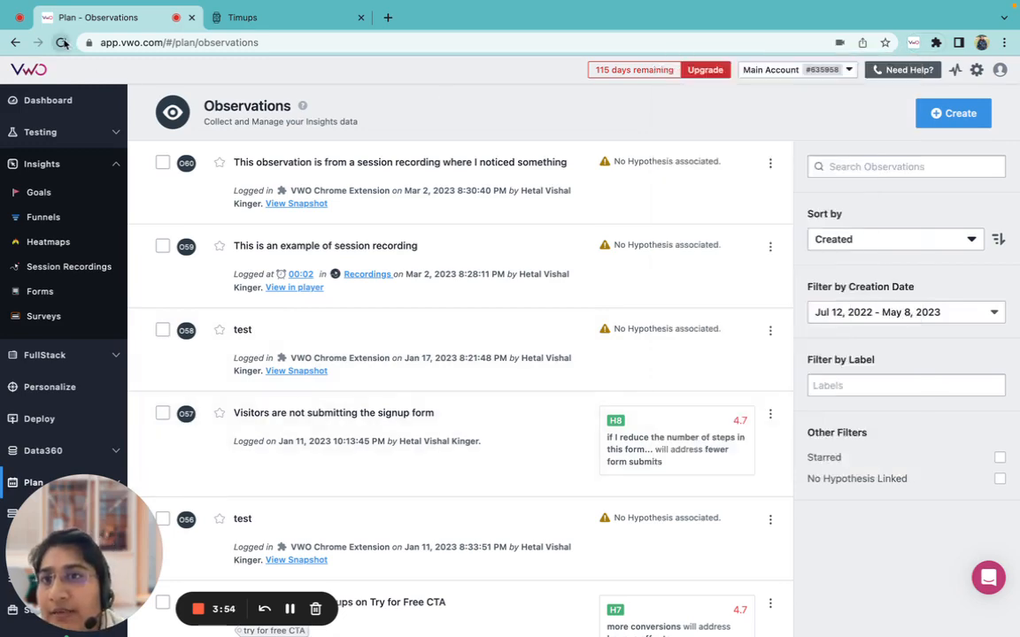
- From the A/B tests list, show Campaign 76's Control and Variation 1 settings
left_click(62, 43)
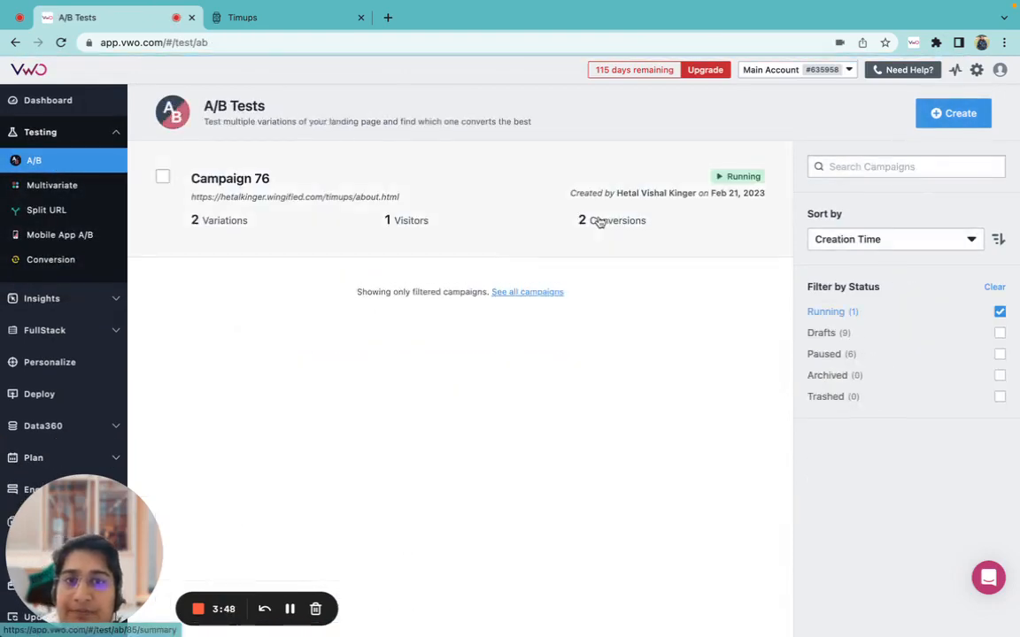
left_click(230, 177)
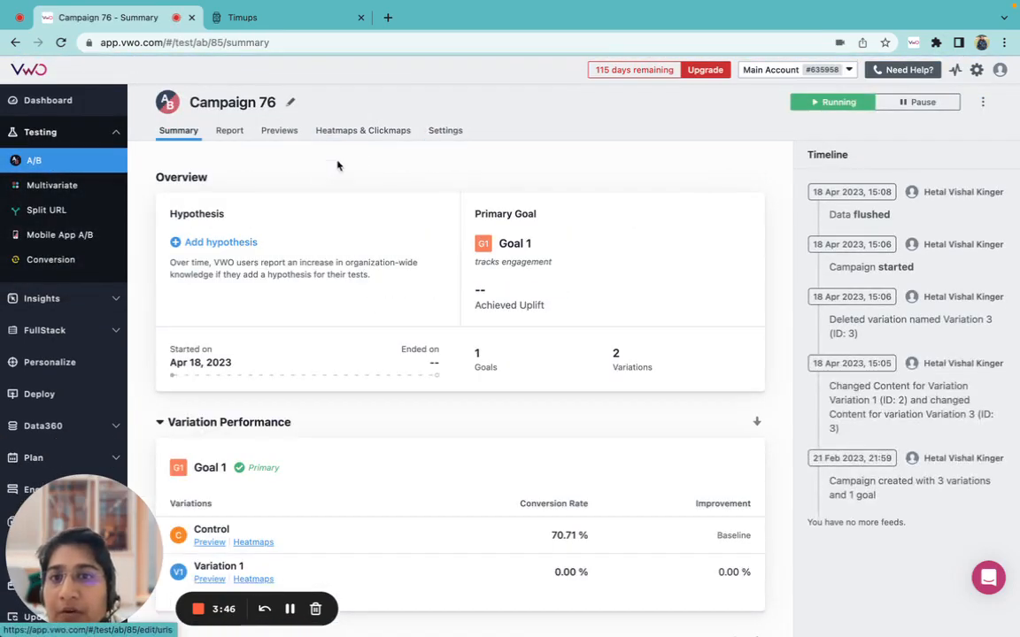
left_click(446, 131)
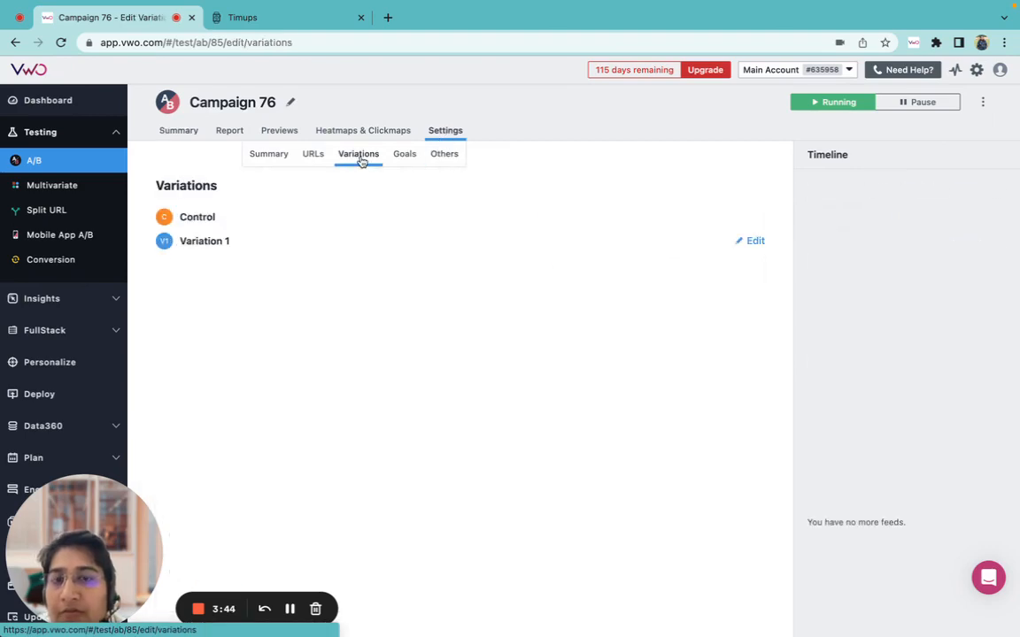
- Edit Variation 1 in the visual editor and look down the Timups page
left_click(751, 241)
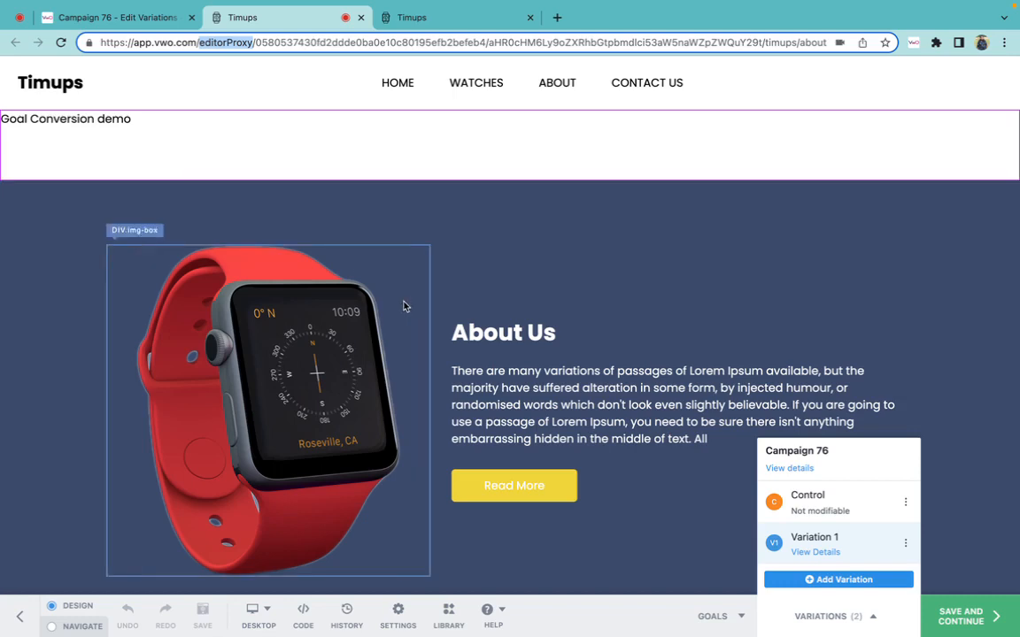
scroll("down", 3)
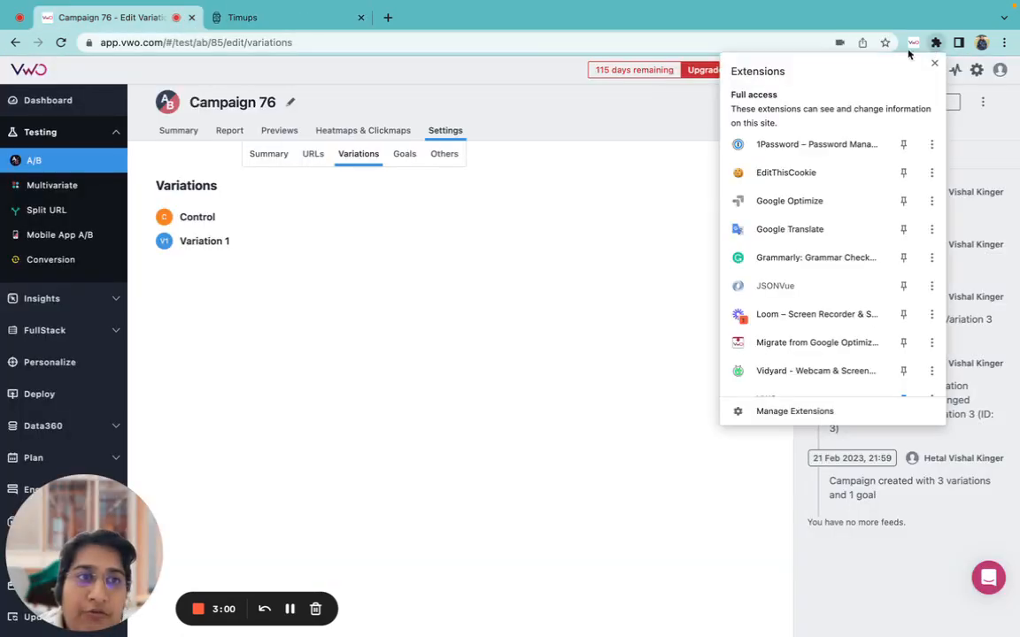
- Show the extension settings with 5000 ms editor latency and 50 ms heatmap latency
left_click(913, 43)
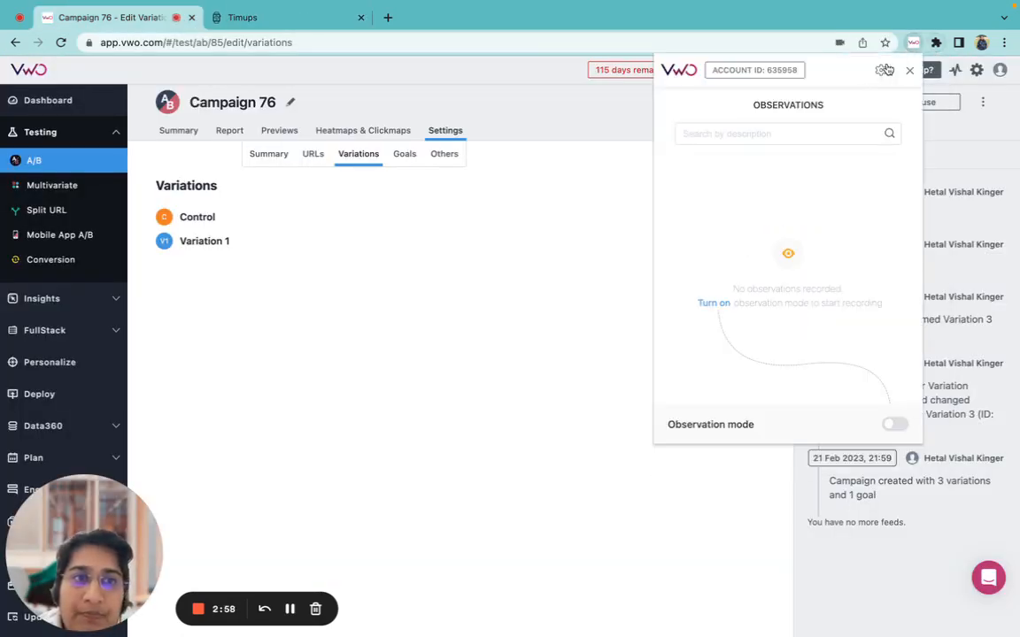
left_click(879, 71)
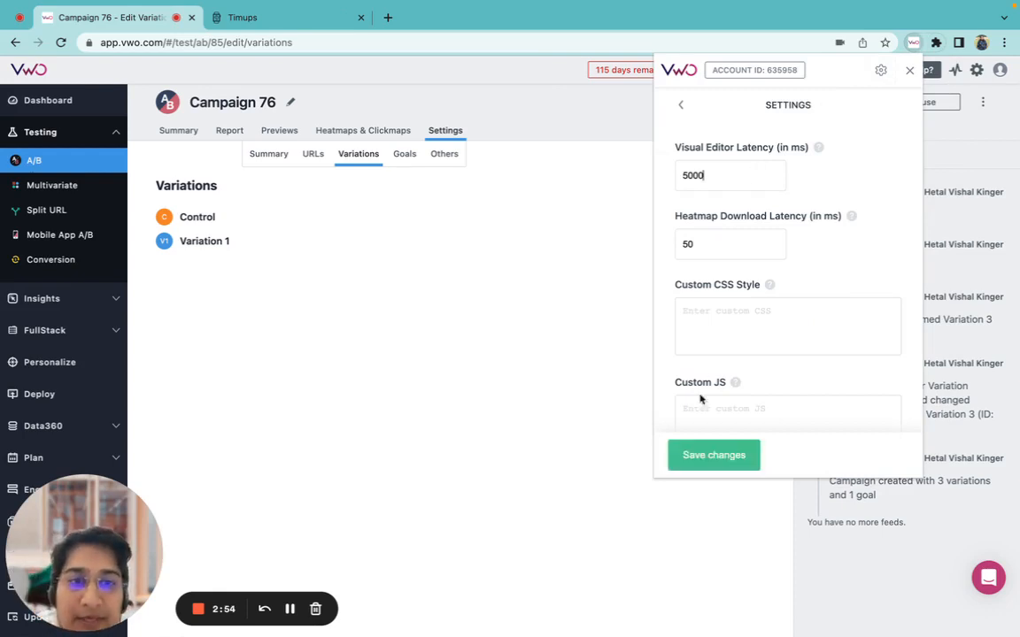
left_click(713, 455)
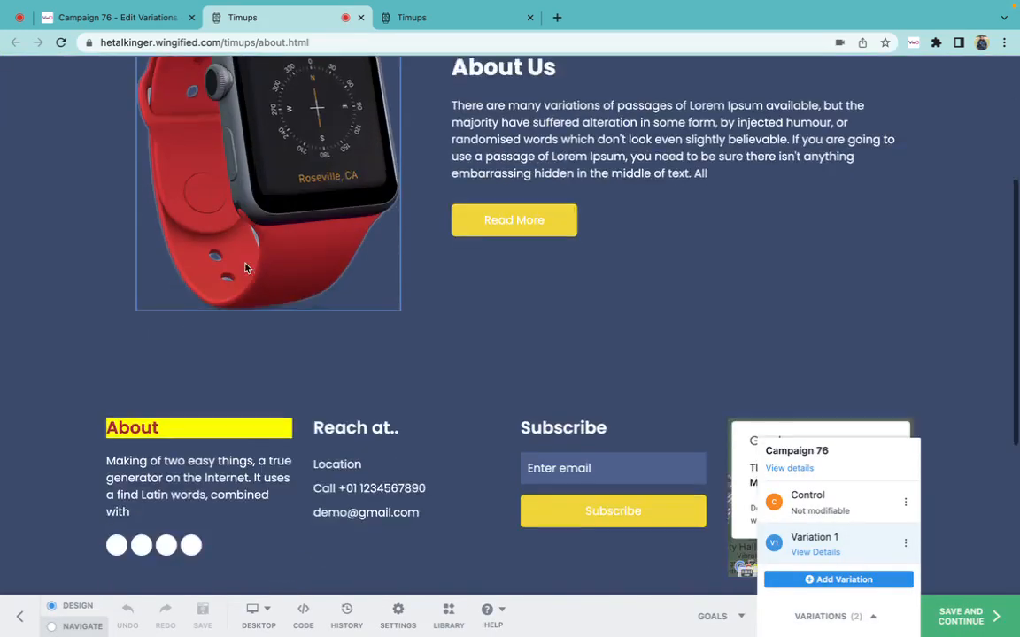
- Review the About page in the editor, then return to Campaign 76's variations
scroll("down", 3)
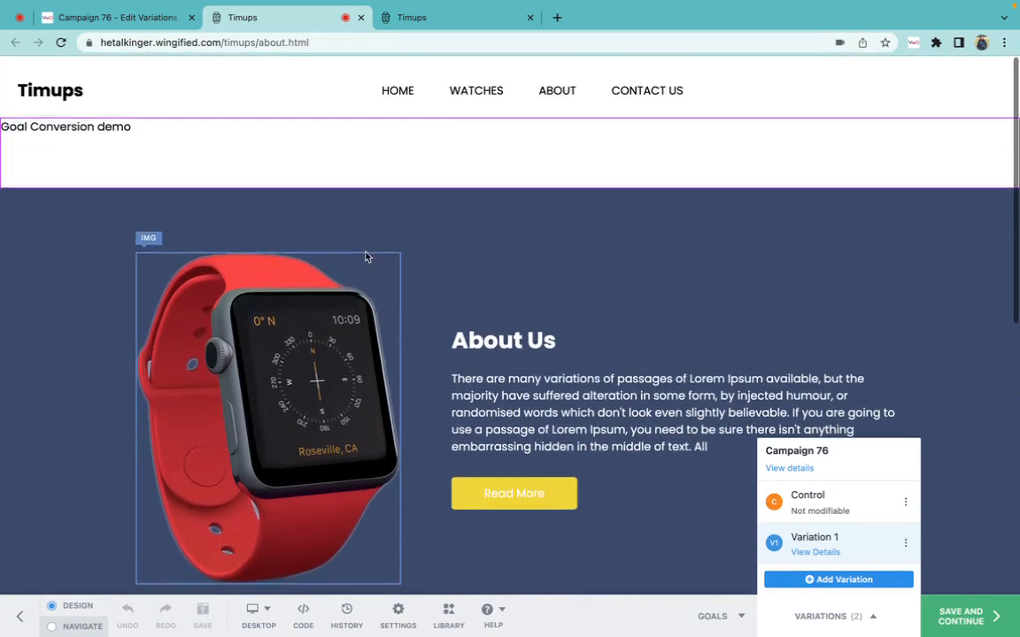
left_click(106, 18)
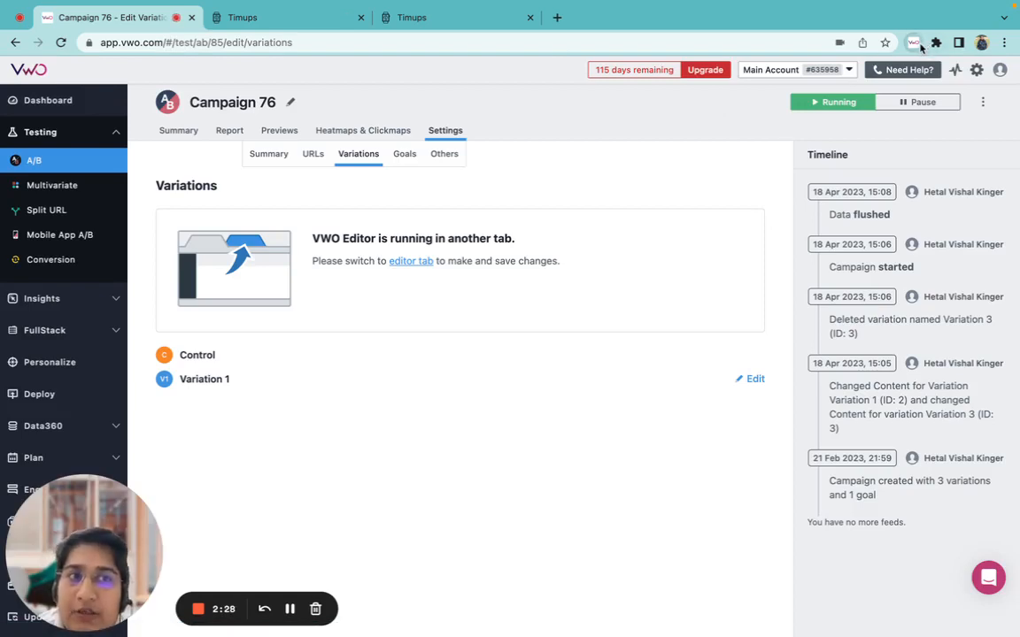
- Reopen the extension settings confirming the 5000 ms editor latency
left_click(913, 42)
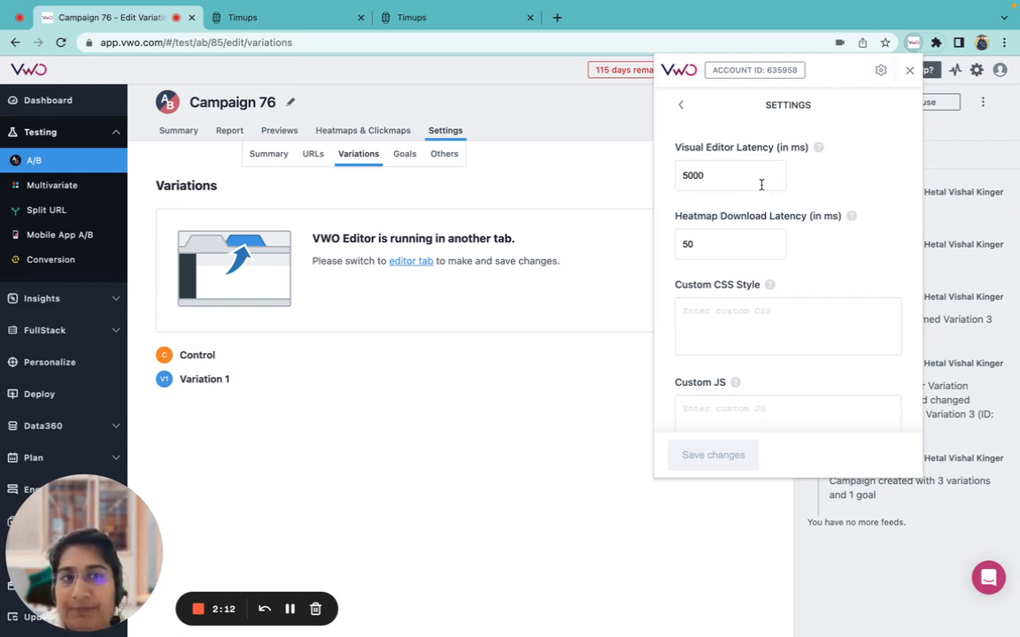
mouse_move(722, 231)
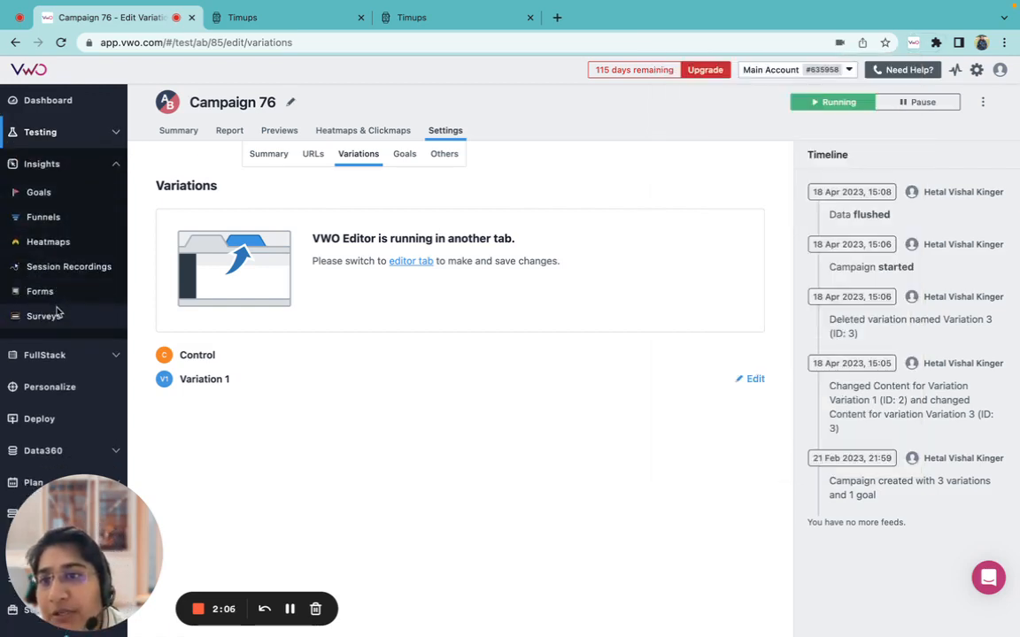
- Go to Heatmaps under Insights for the Timups home page
left_click(48, 241)
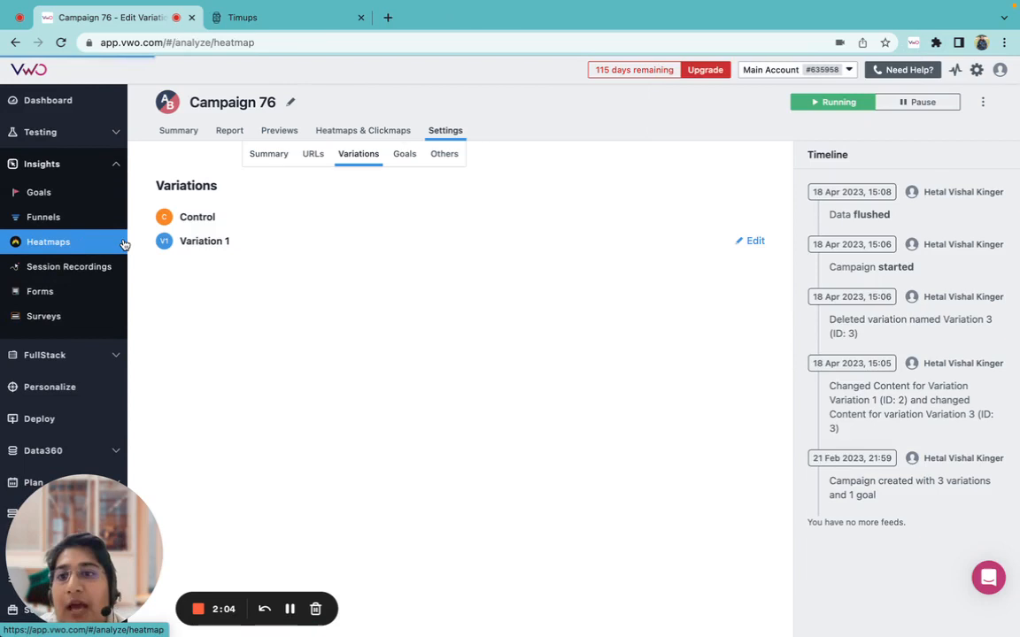
left_click(48, 241)
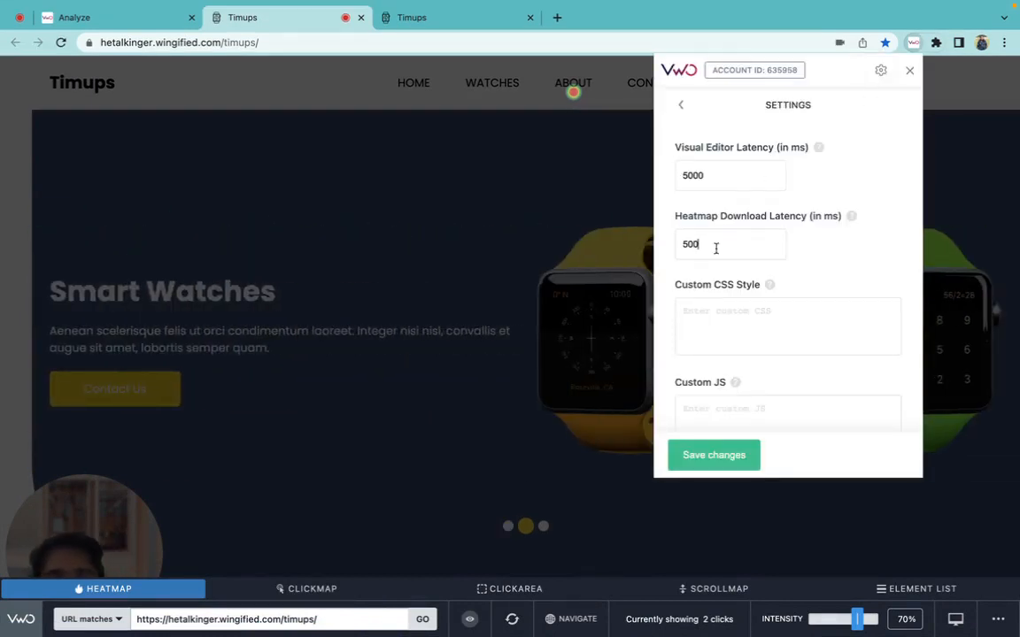
- Scroll through the Timups home page heatmap, download it as a PNG, and return to the Heatmaps overview
left_click(713, 453)
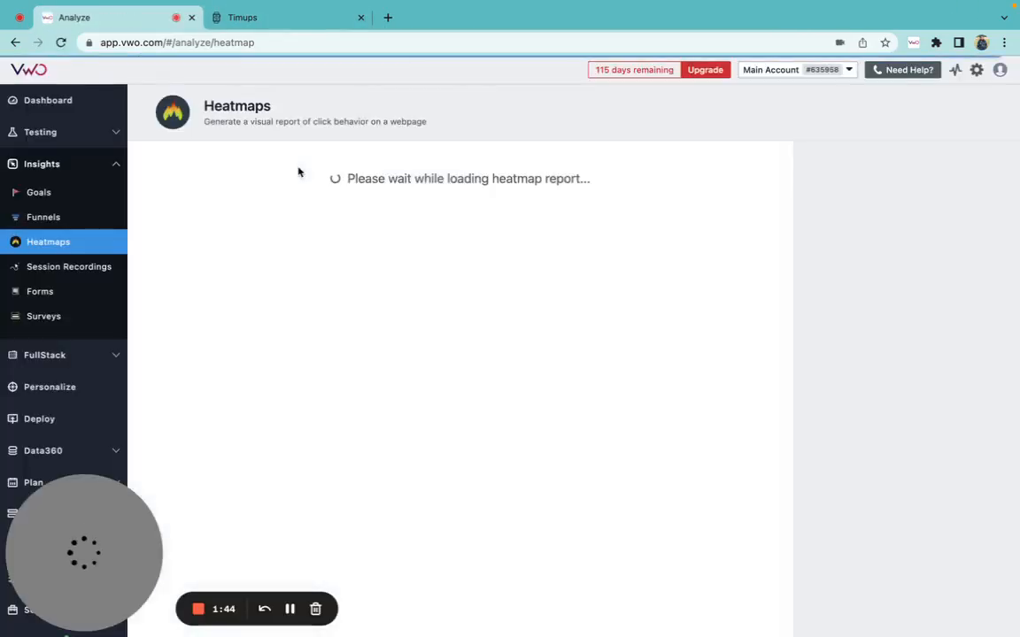
left_click(433, 359)
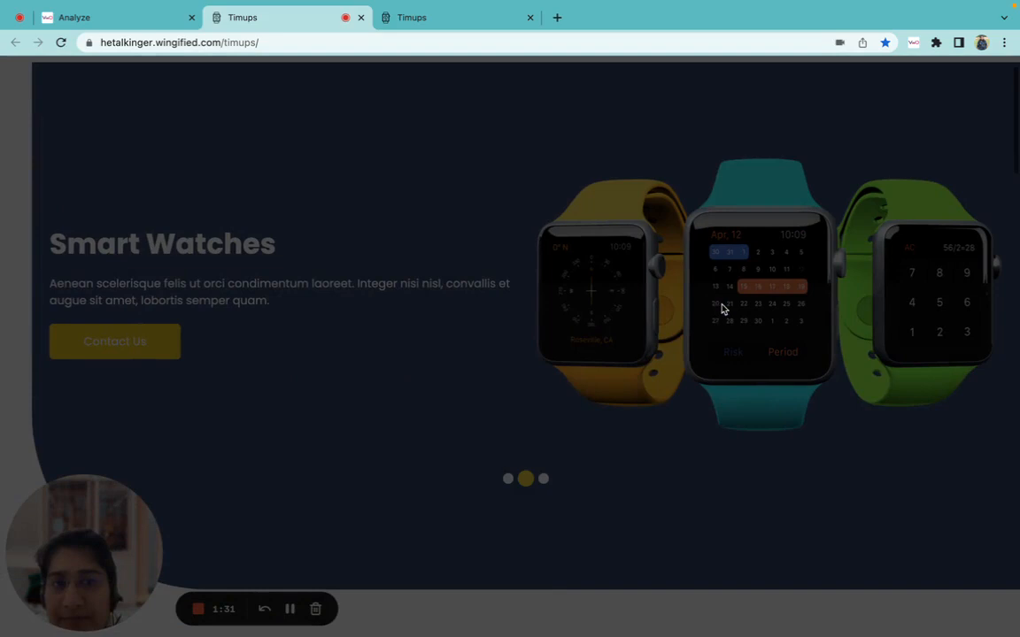
scroll("down", 3)
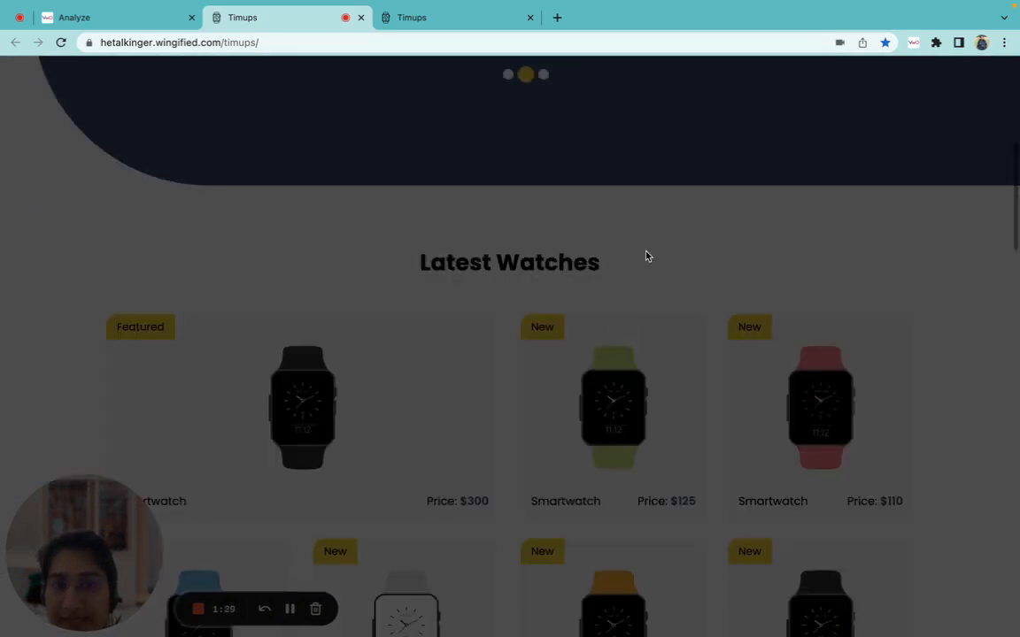
scroll("down", 3)
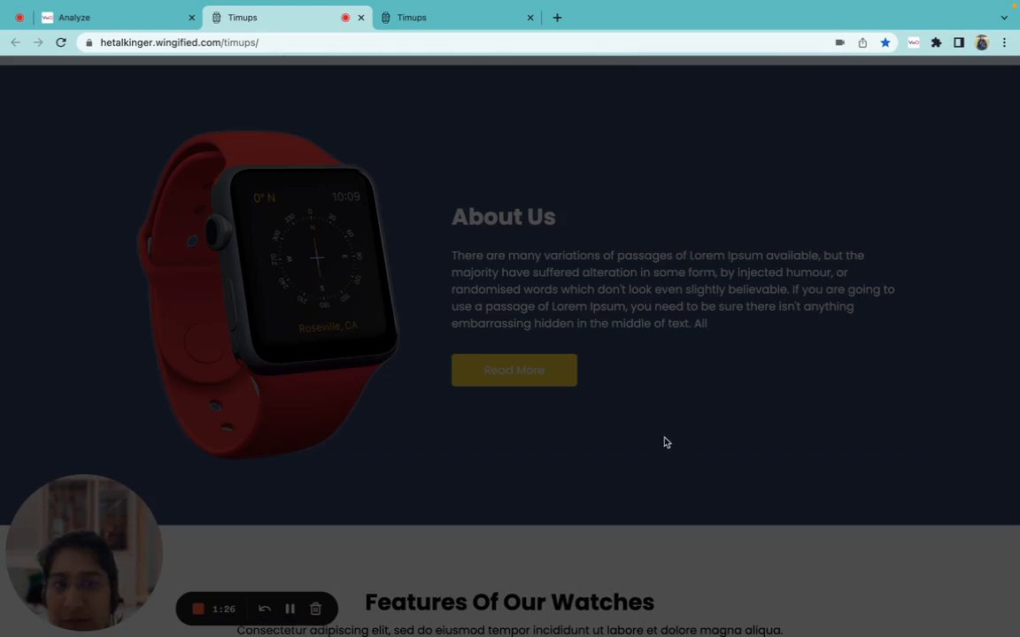
scroll("down", 3)
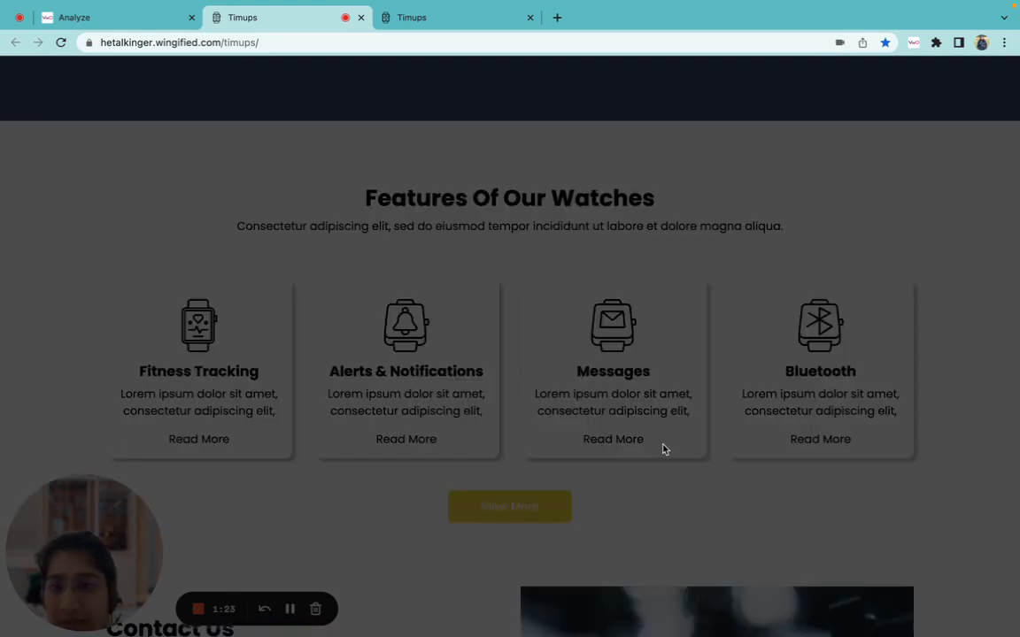
scroll("down", 3)
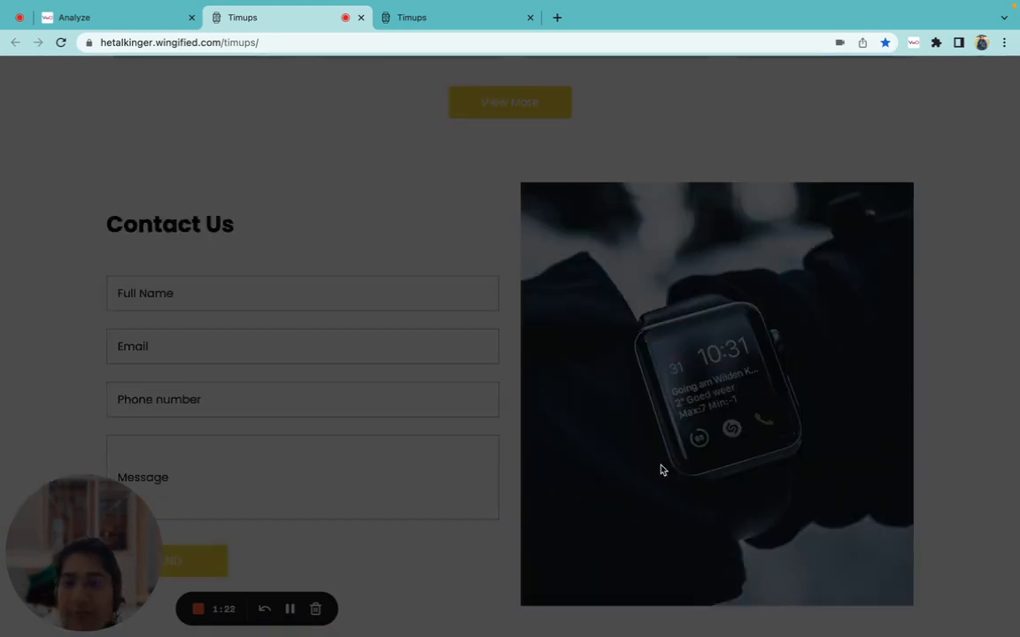
scroll("down", 3)
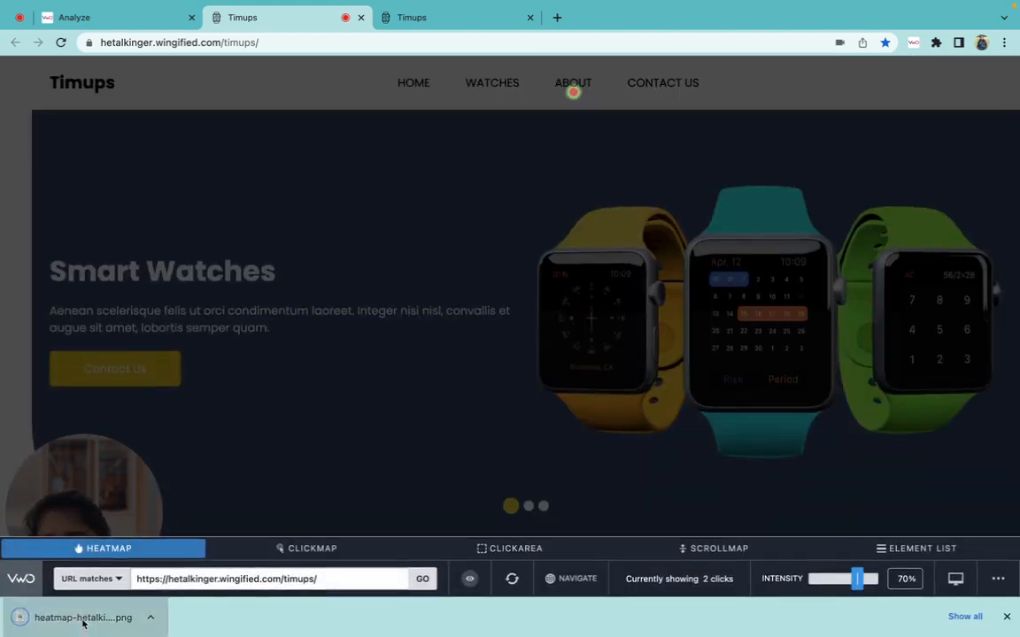
left_click(83, 615)
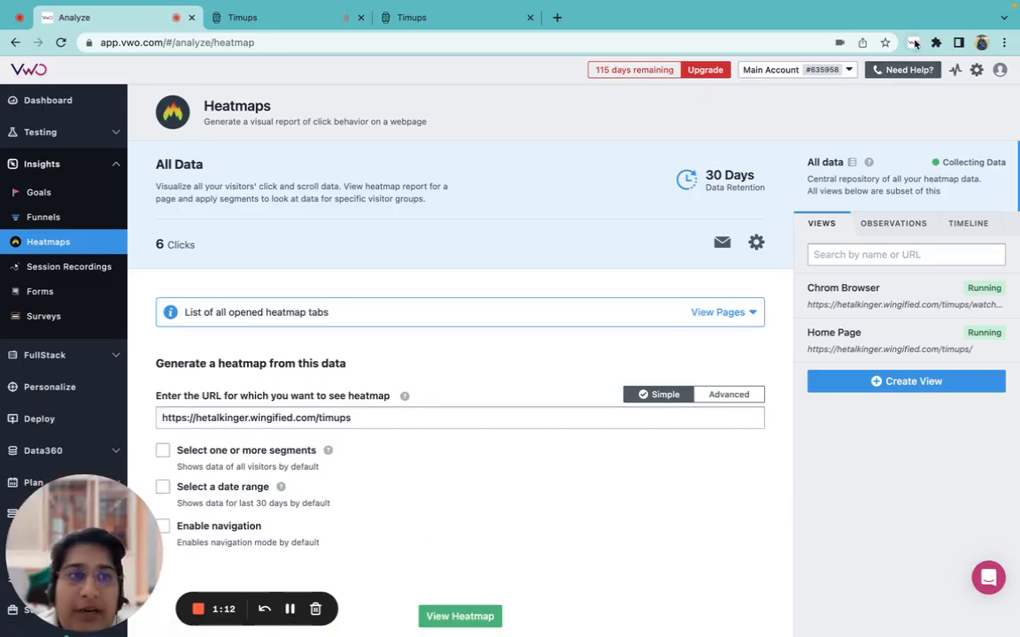
- Set the VWO extension's heatmap download latency to 1000 ms, save, and return to the Timups tab
left_click(913, 42)
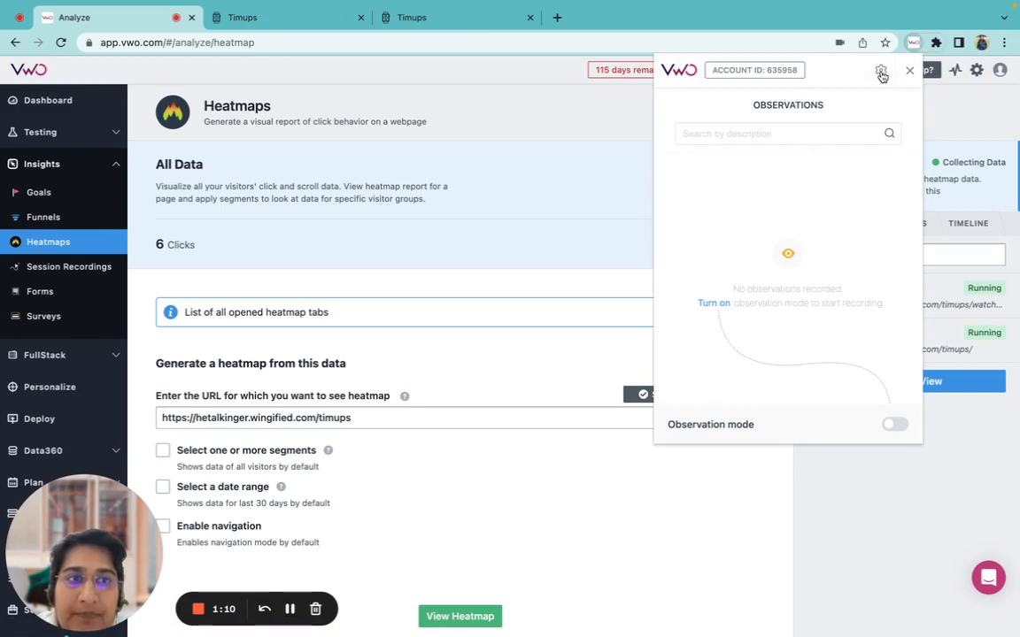
left_click(879, 70)
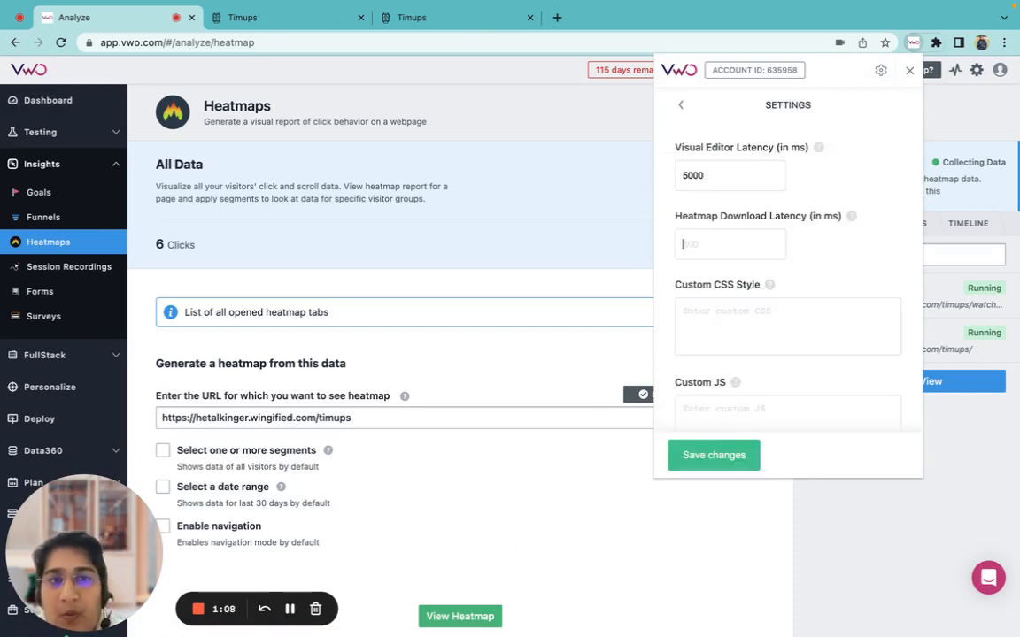
type("1000")
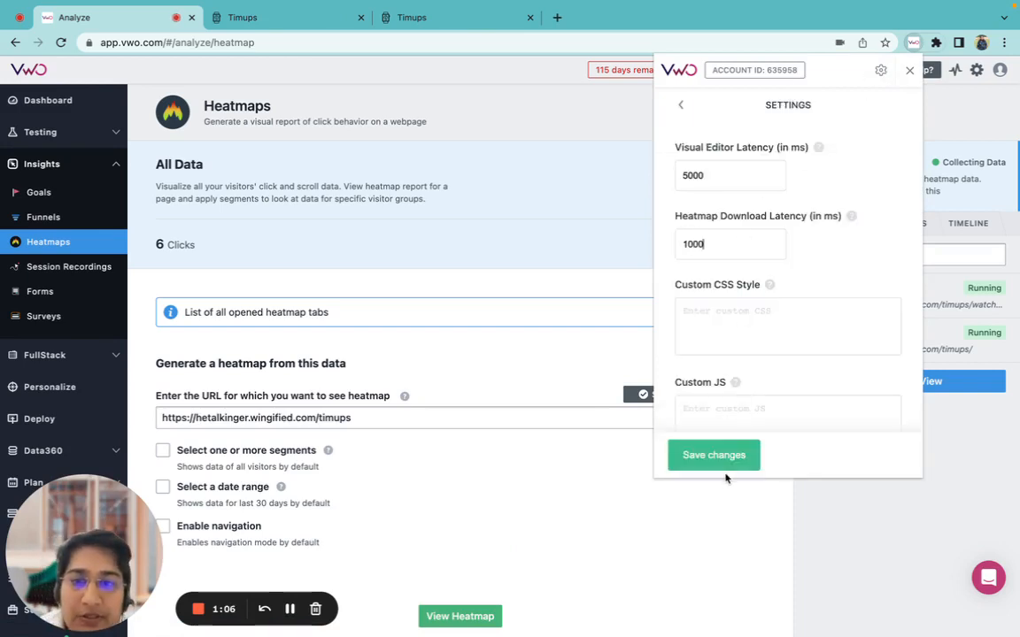
left_click(713, 455)
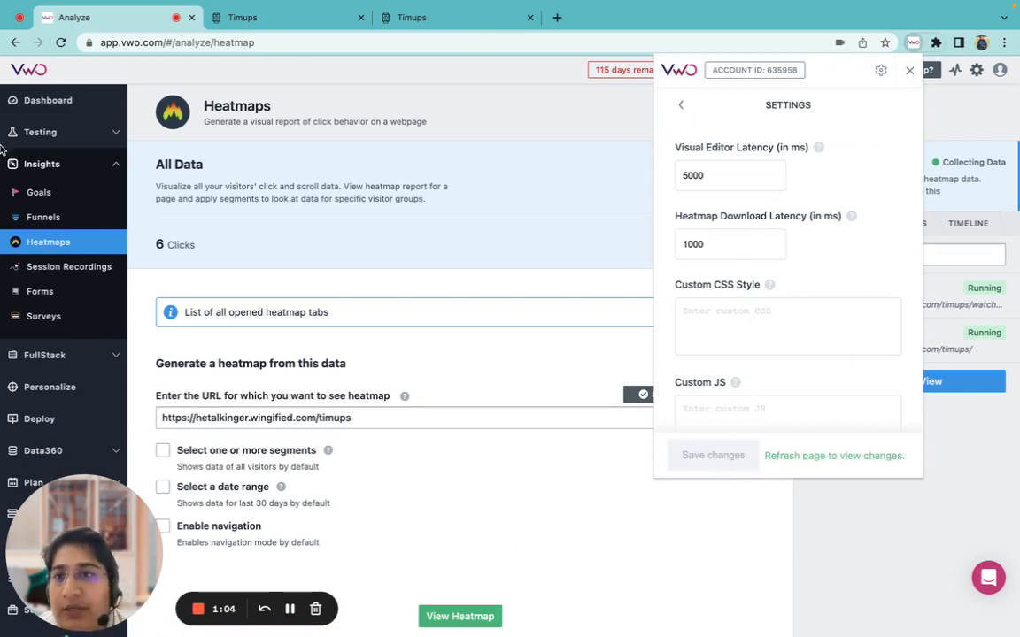
left_click(60, 43)
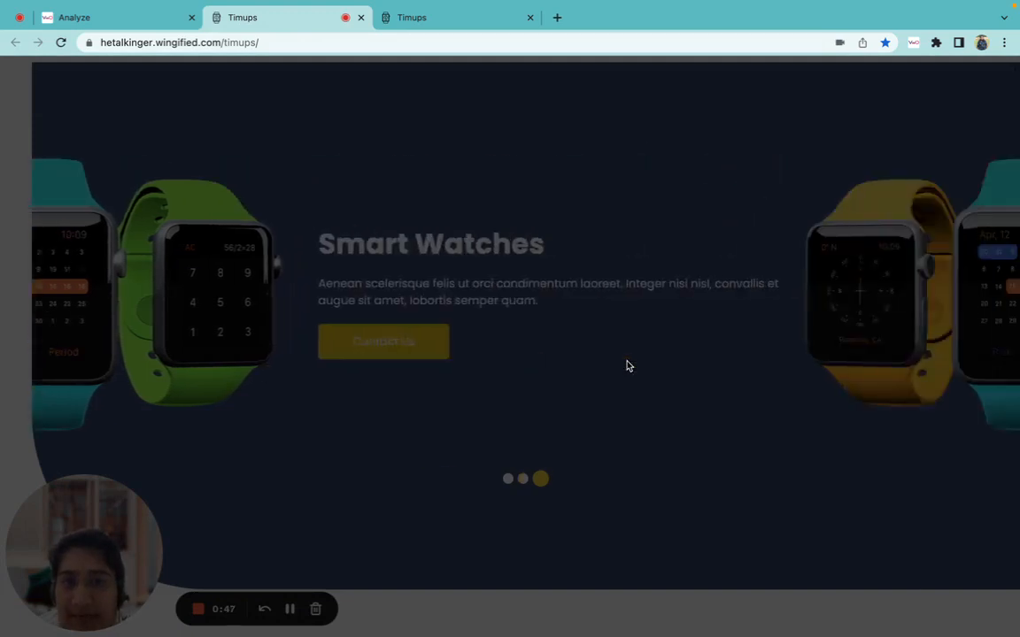
- Scroll the Timups heatmap overlay down to the Contact Us form and switch back to the VWO tab
scroll("down", 3)
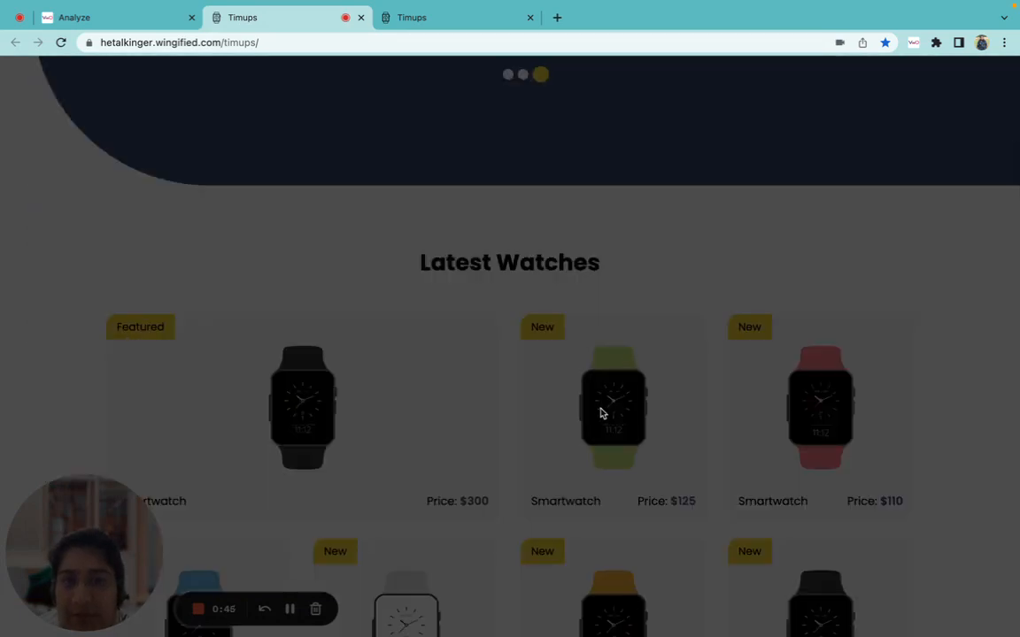
scroll("down", 3)
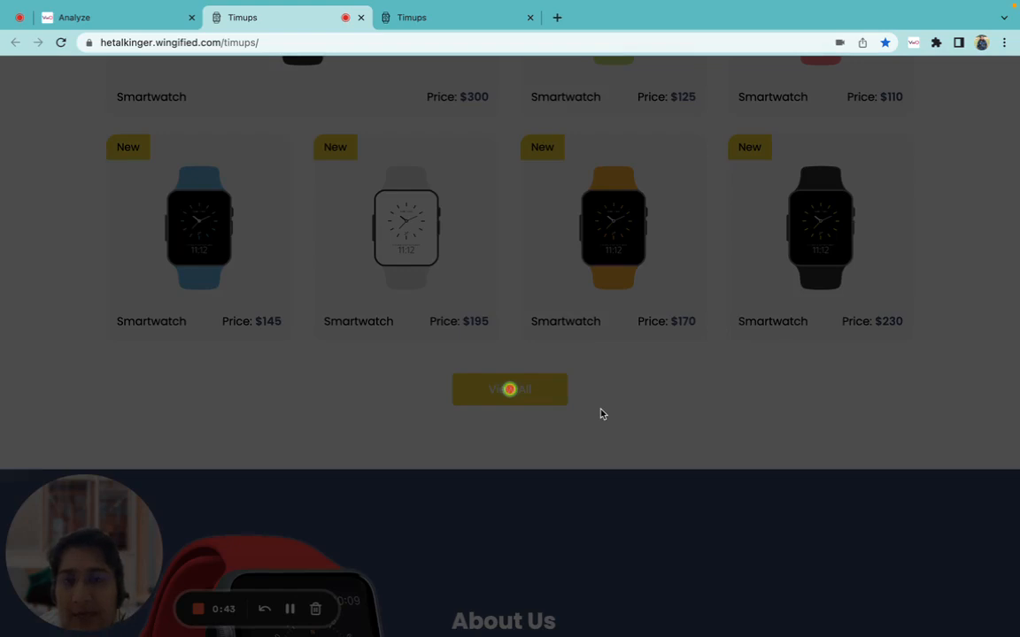
scroll("down", 3)
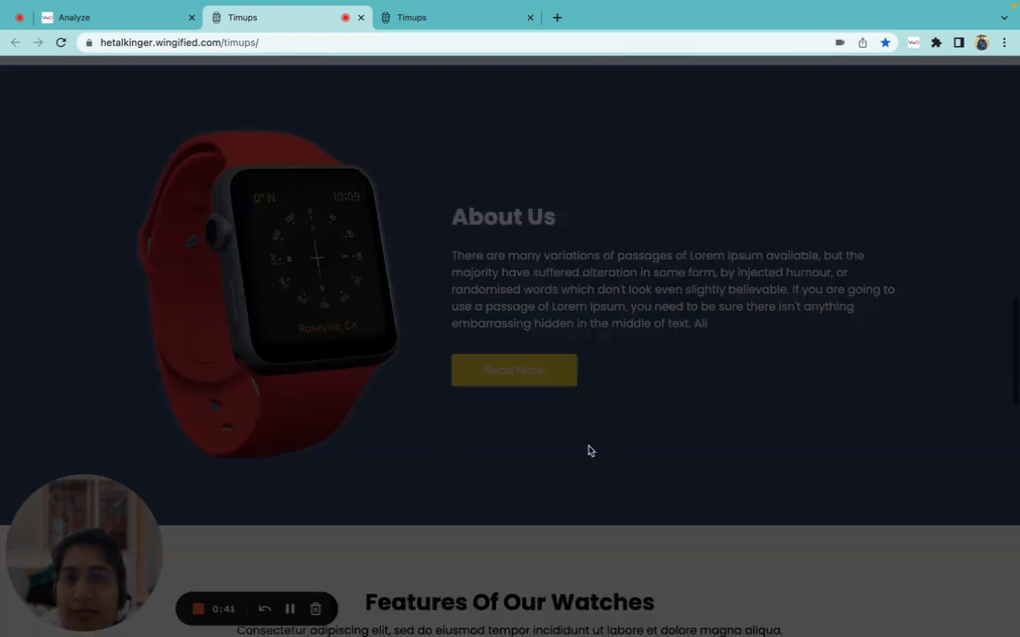
mouse_move(768, 180)
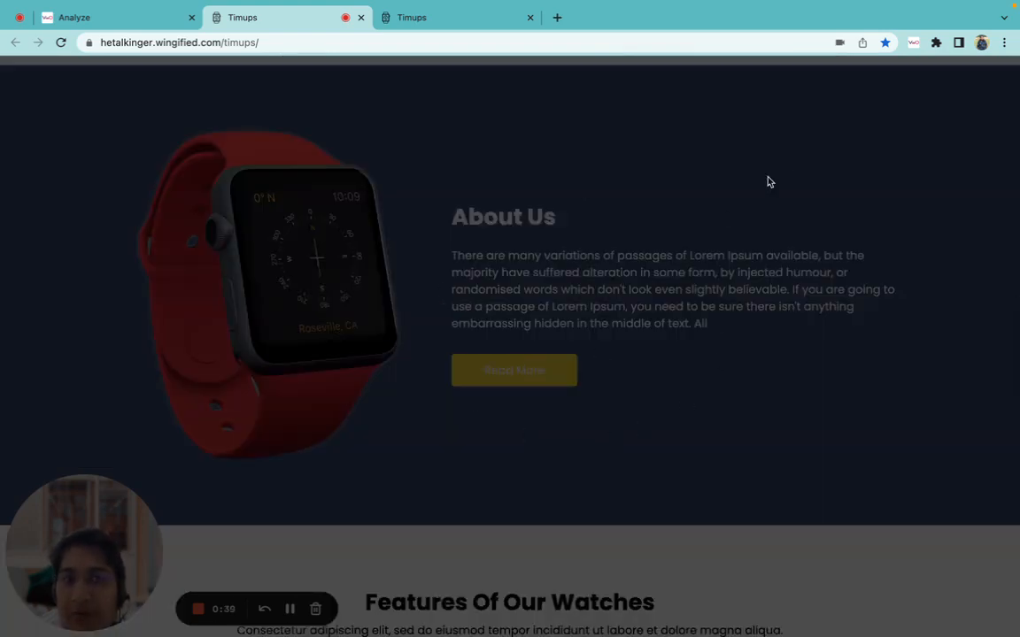
scroll("down", 3)
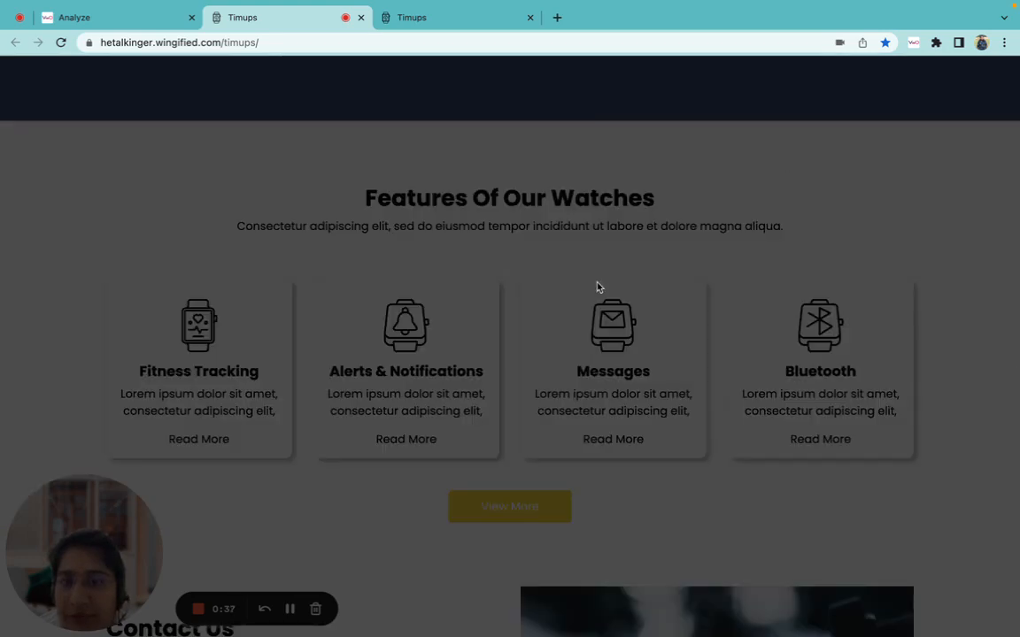
scroll("down", 3)
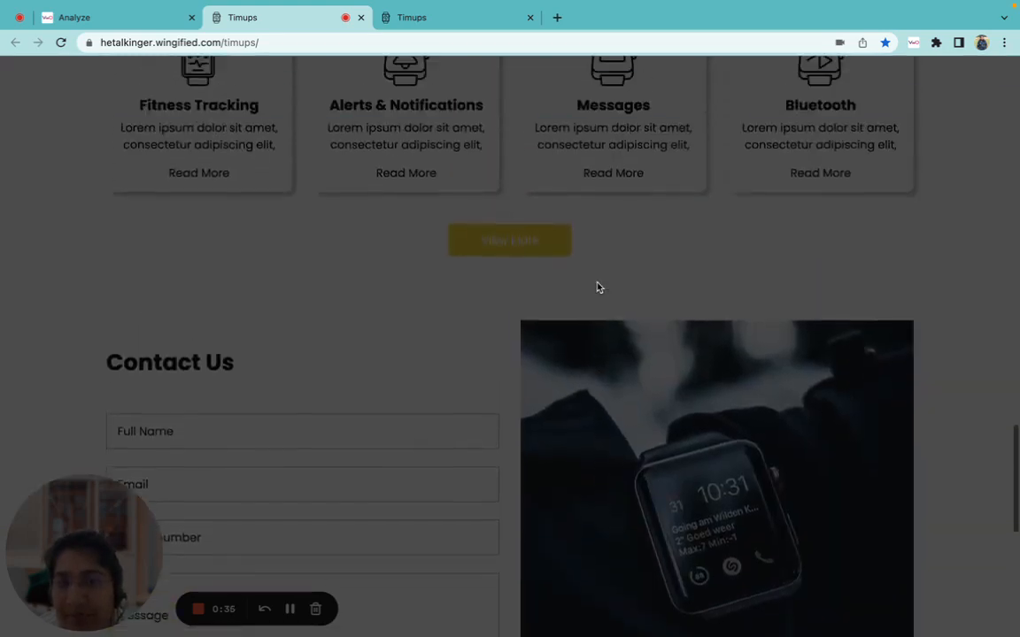
left_click(115, 17)
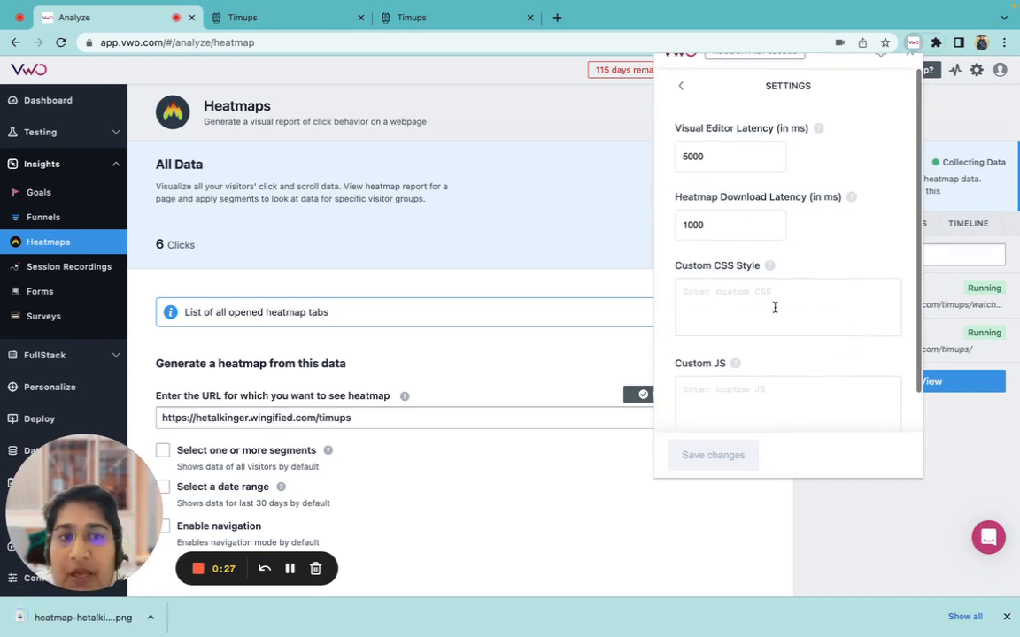
- Enter 'import' in the extension's Custom CSS Style field, leaving Custom JS empty and unsaved
left_click(786, 308)
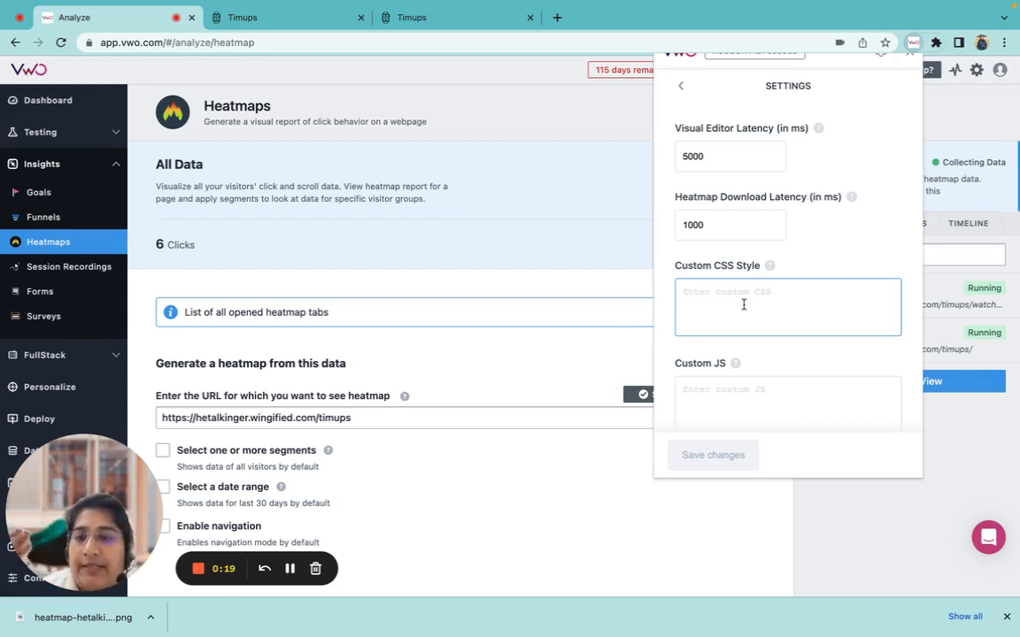
type("in")
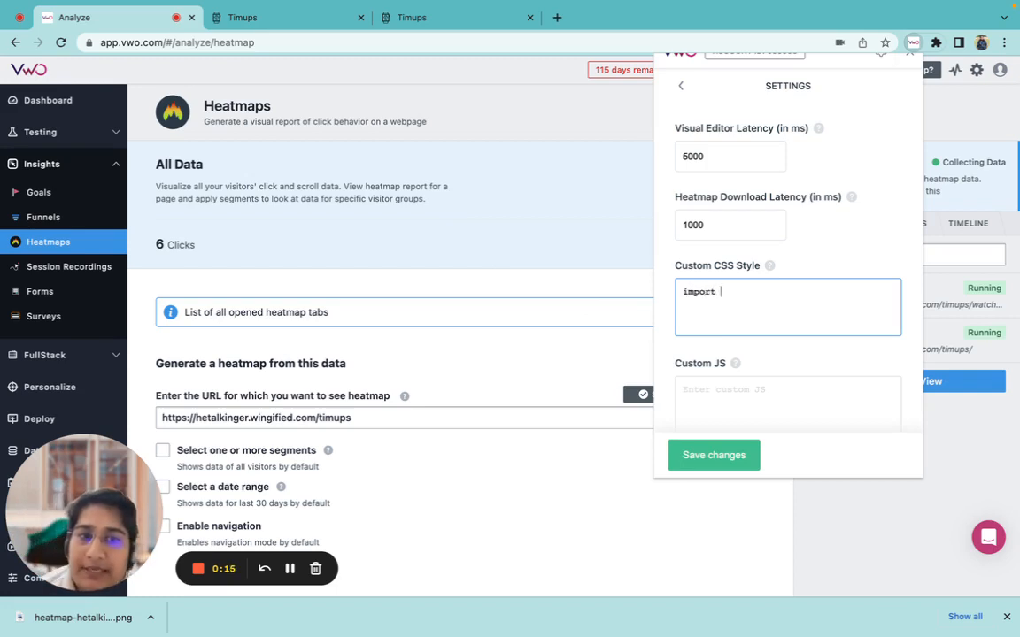
left_click(786, 403)
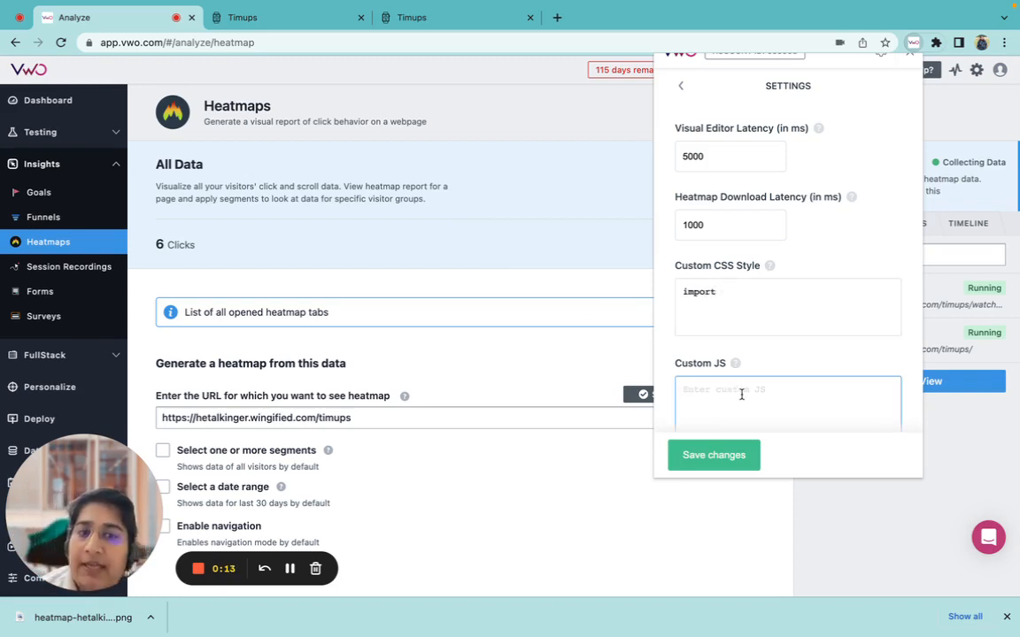
scroll("down", 3)
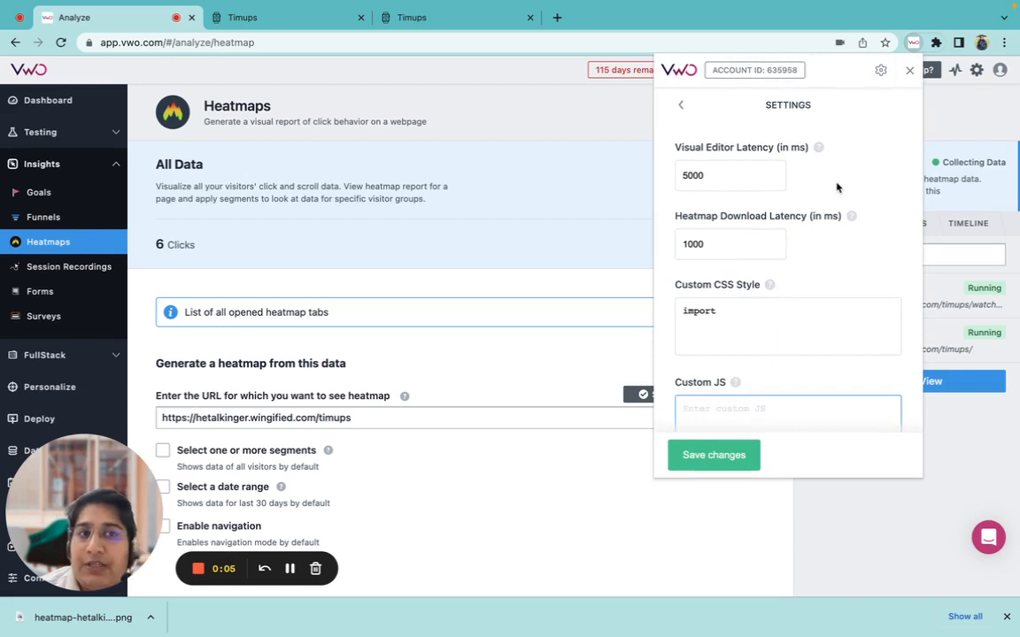
mouse_move(504, 336)
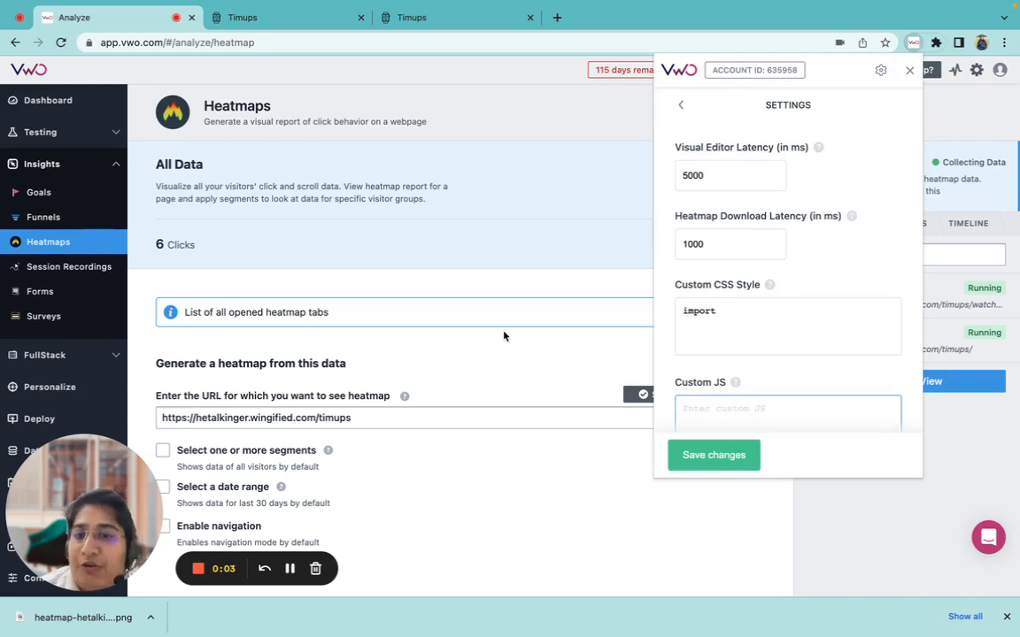